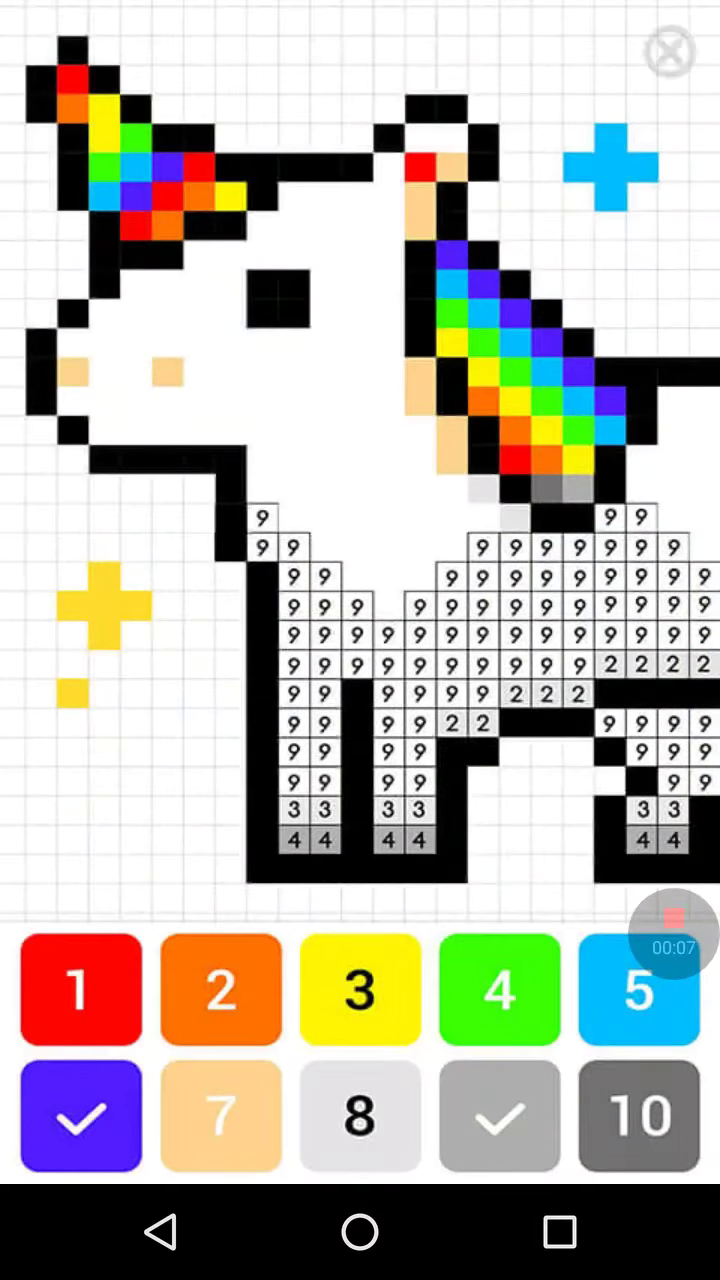
Close the pixel colouring picture and scroll the Animals gallery down toward the Bulbasaur outline
{"action": "left_click", "coordinate": [672, 52]}
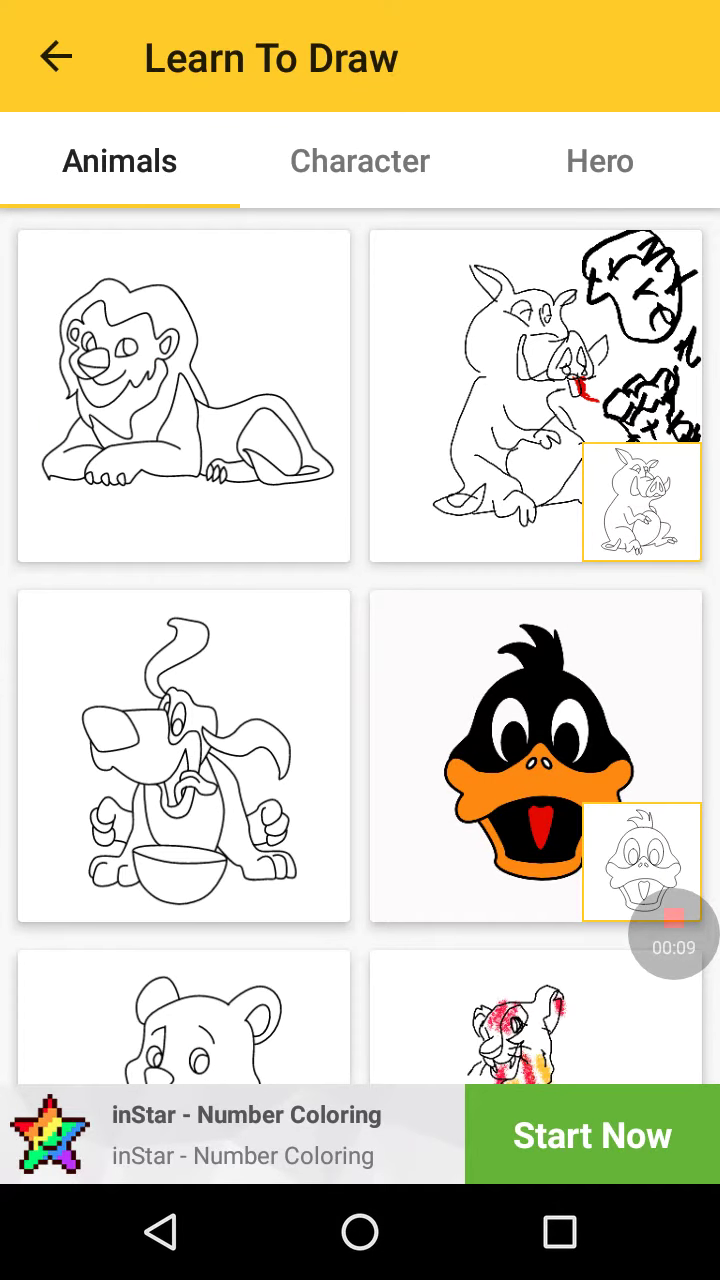
{"action": "scroll", "scroll_direction": "down", "scroll_amount": 3}
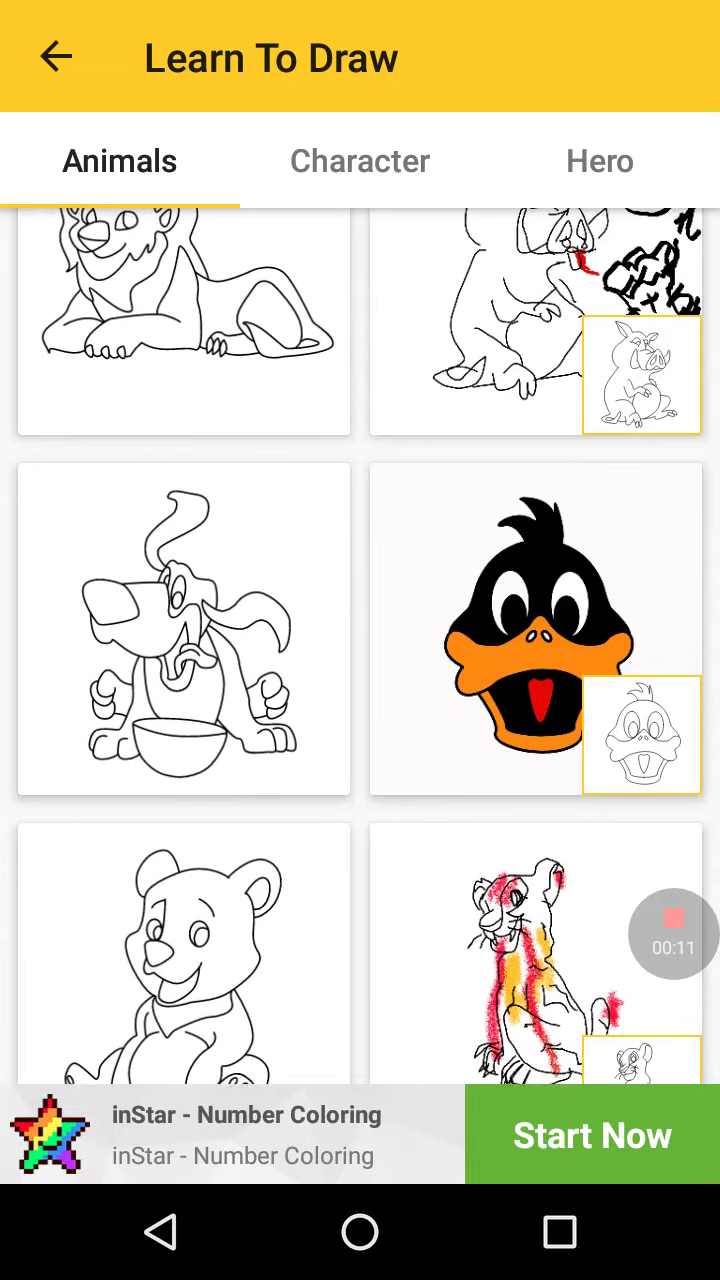
{"action": "scroll", "scroll_direction": "down", "scroll_amount": 3}
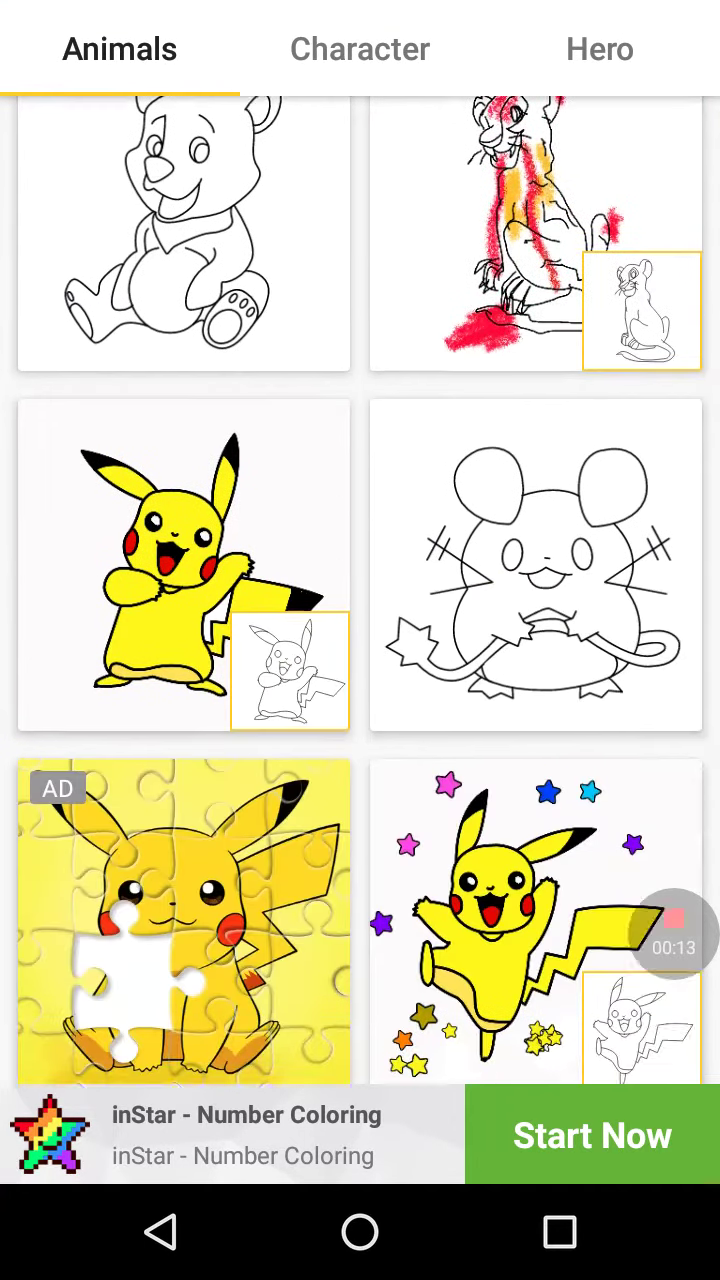
{"action": "scroll", "scroll_direction": "down", "scroll_amount": 3}
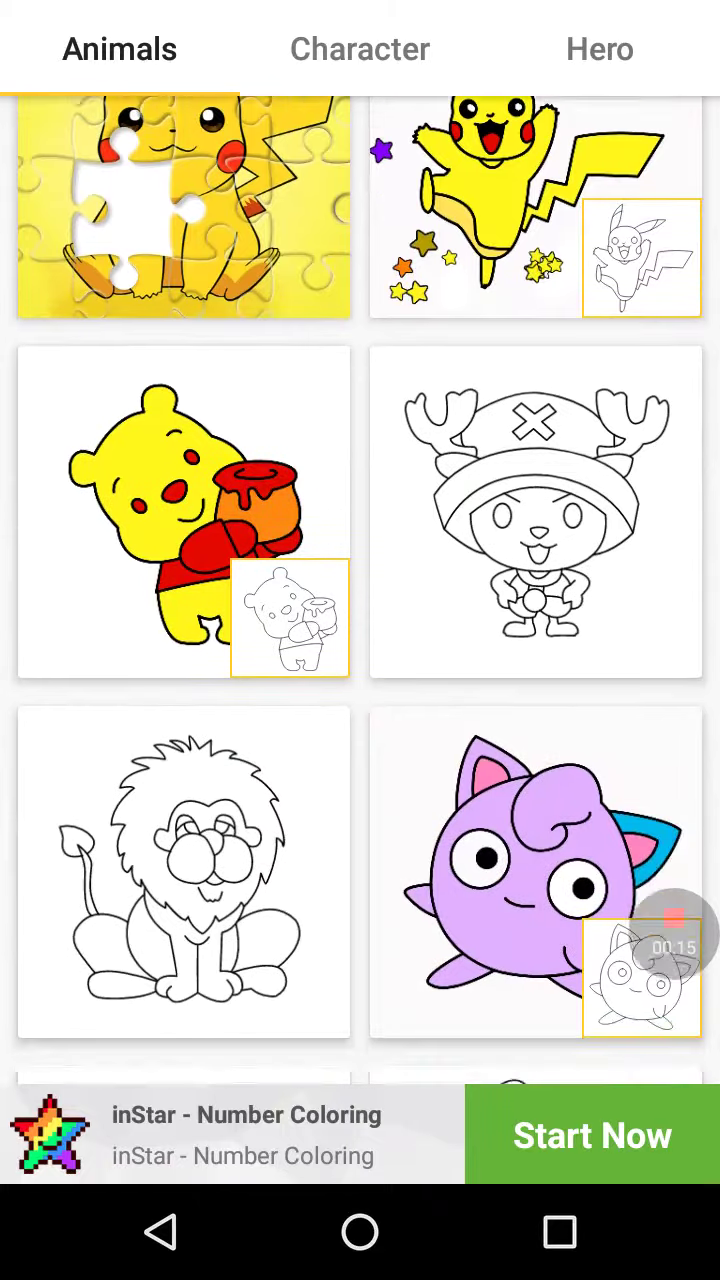
{"action": "scroll", "scroll_direction": "down", "scroll_amount": 3}
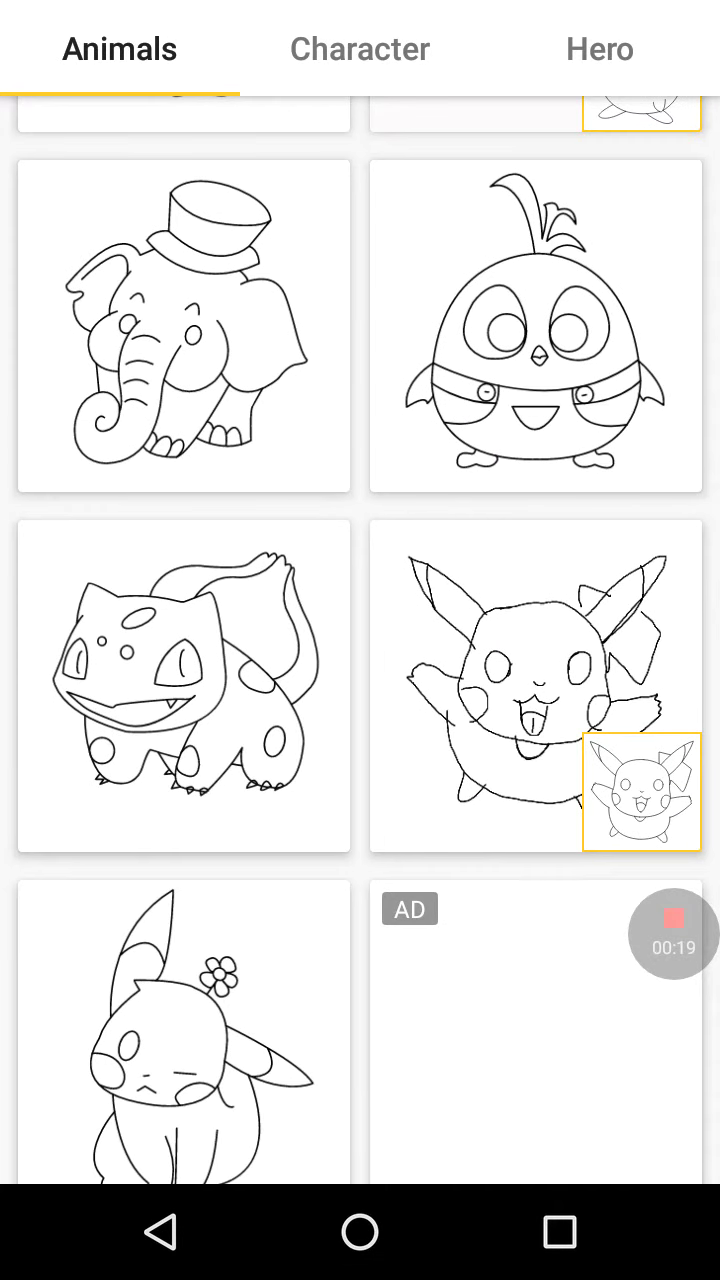
Open the Bulbasaur outline and trace its head edge and eye guide lines in black pencil
{"action": "left_click", "coordinate": [536, 700]}
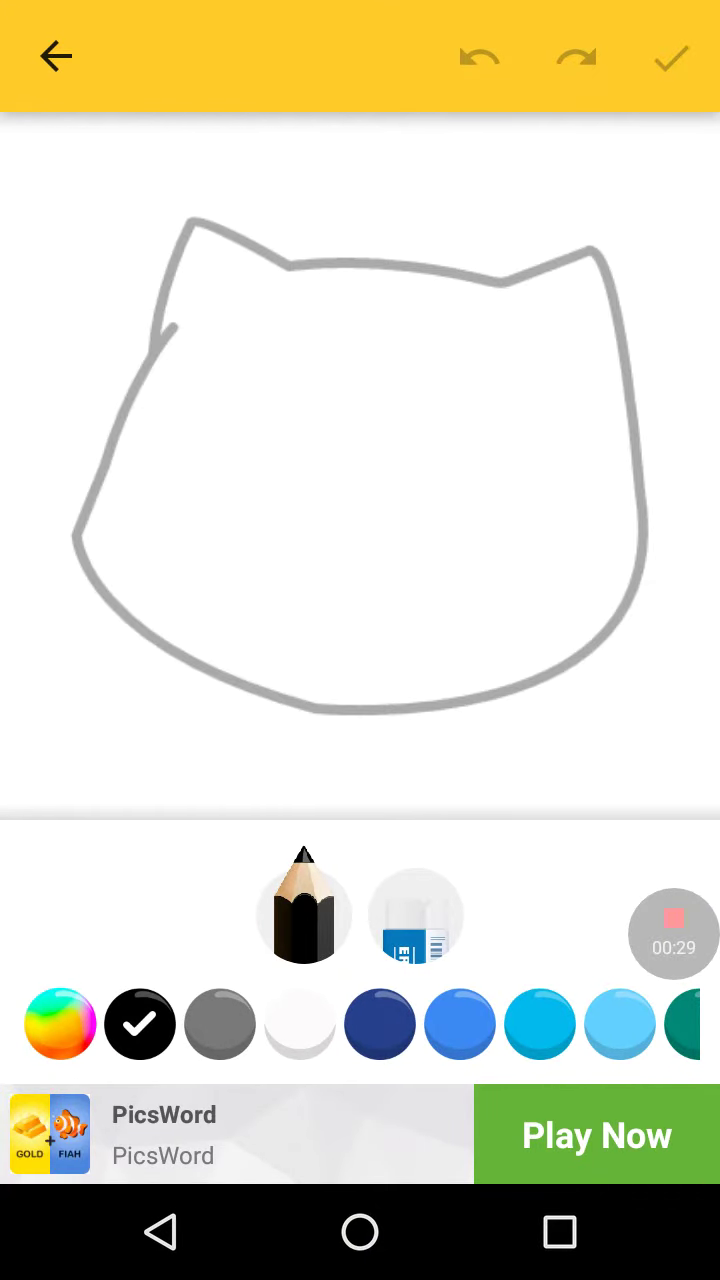
{"action": "left_click_drag", "start_coordinate": [184, 230], "coordinate": [164, 340]}
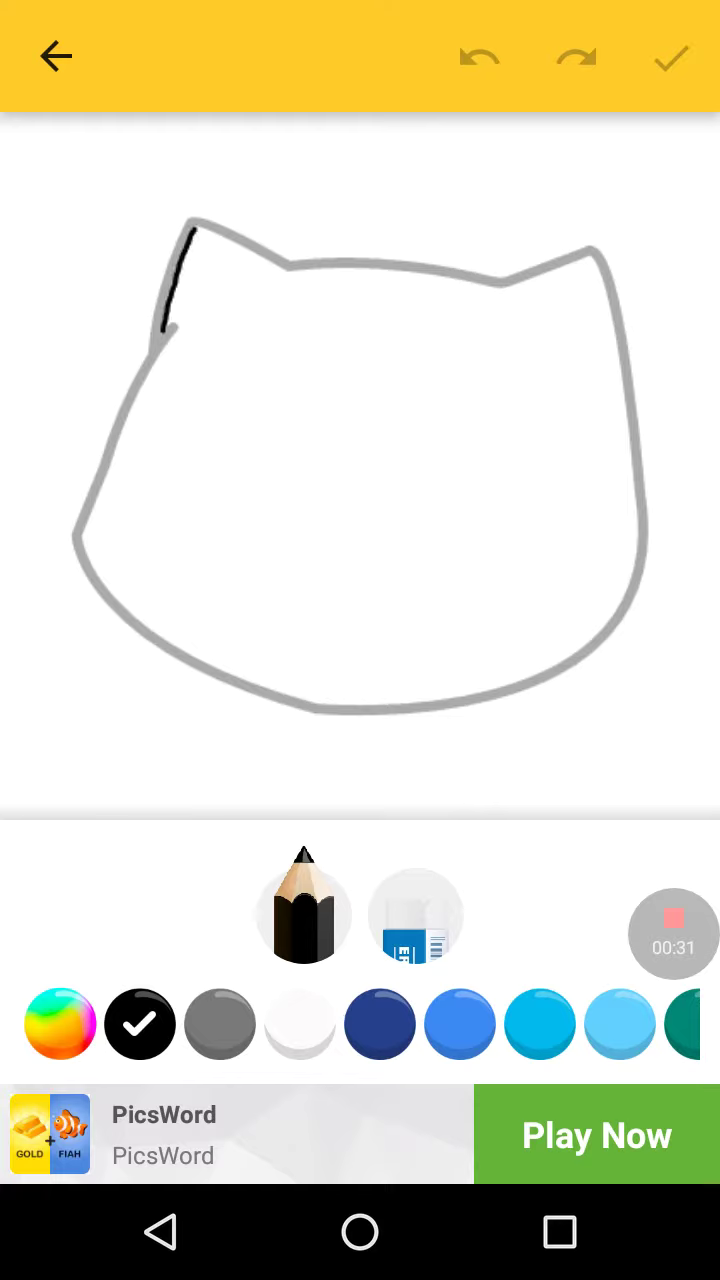
{"action": "left_click_drag", "start_coordinate": [200, 236], "coordinate": [444, 284]}
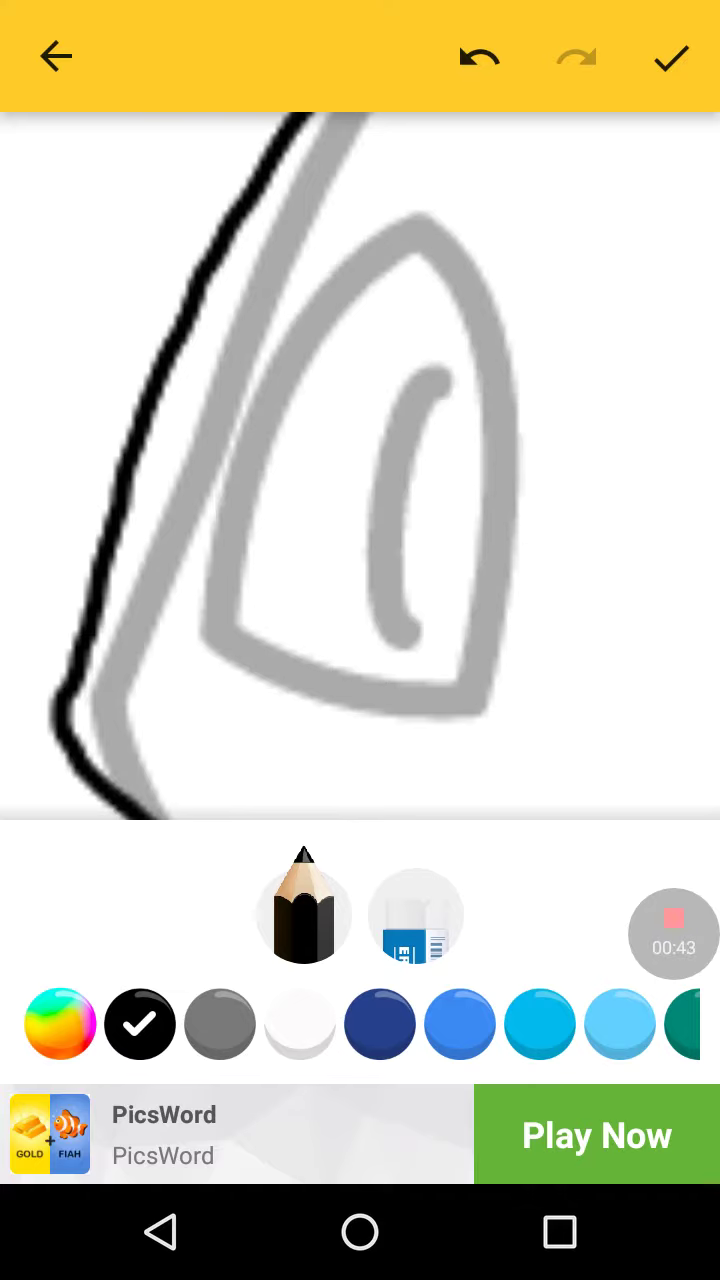
{"action": "left_click_drag", "start_coordinate": [440, 390], "coordinate": [414, 680]}
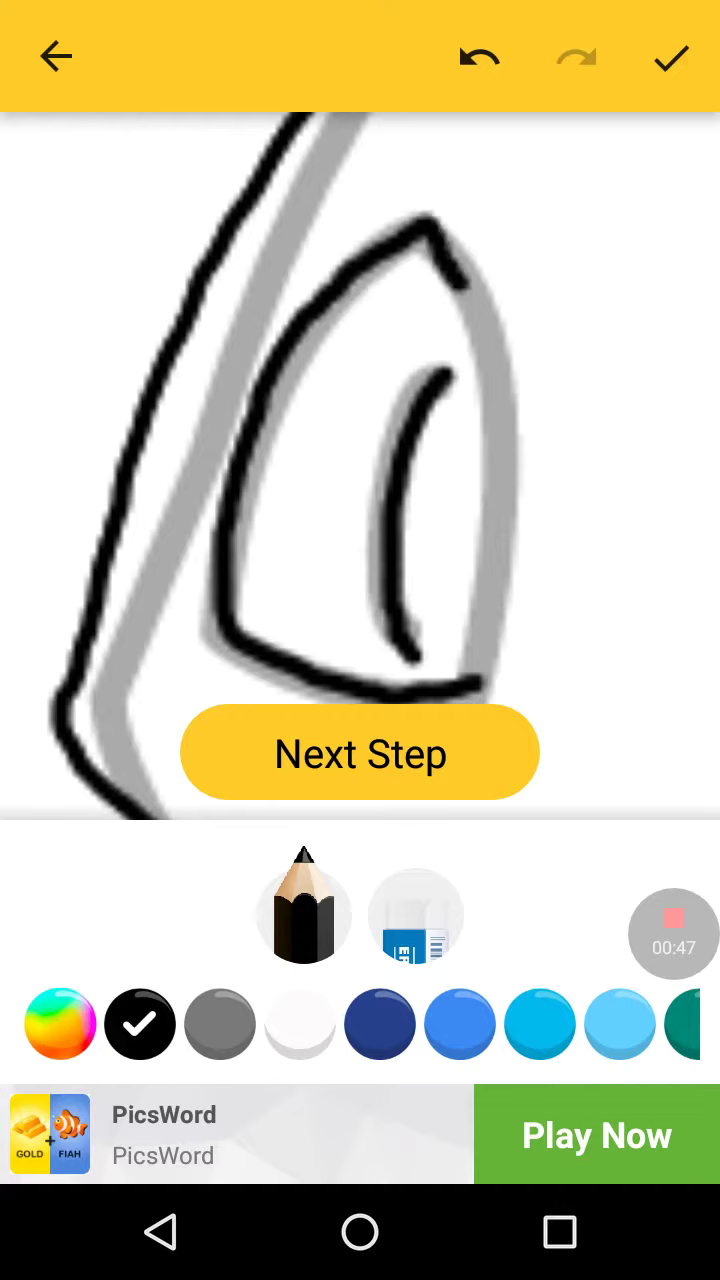
Advance through three tracing steps covering the other eye, body spots and lower body with claws
{"action": "left_click", "coordinate": [360, 752]}
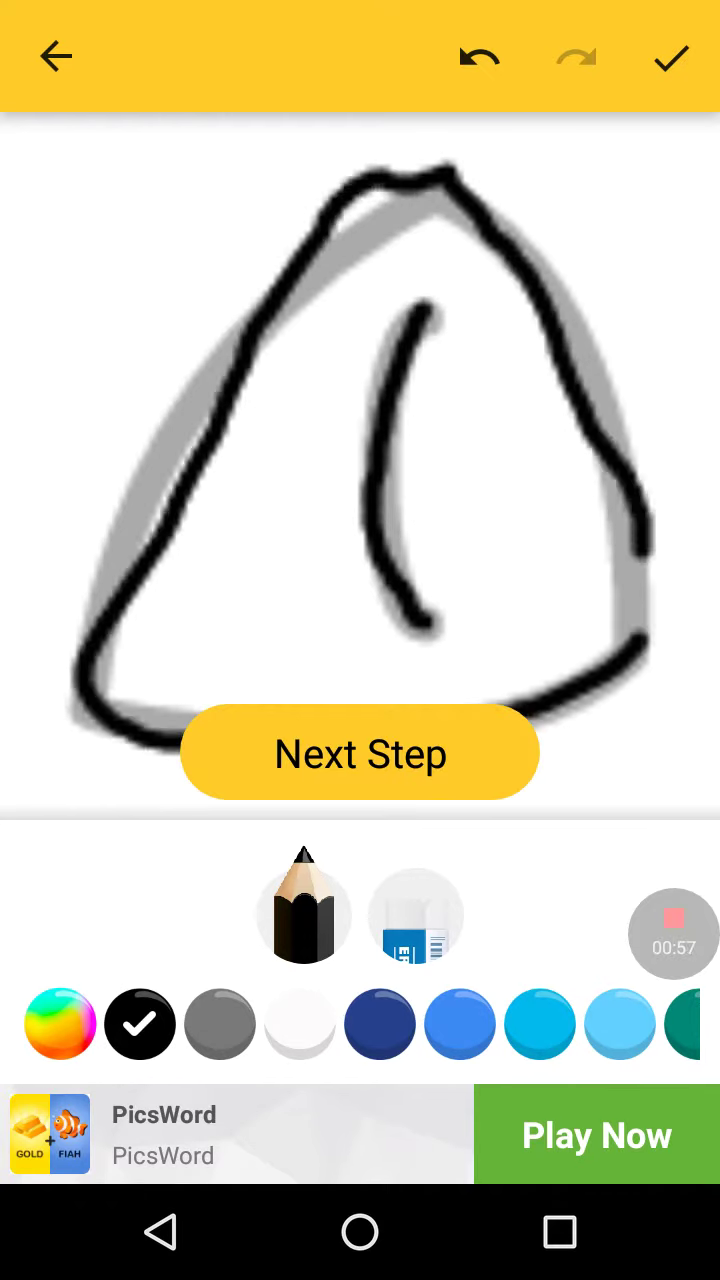
{"action": "left_click", "coordinate": [360, 752]}
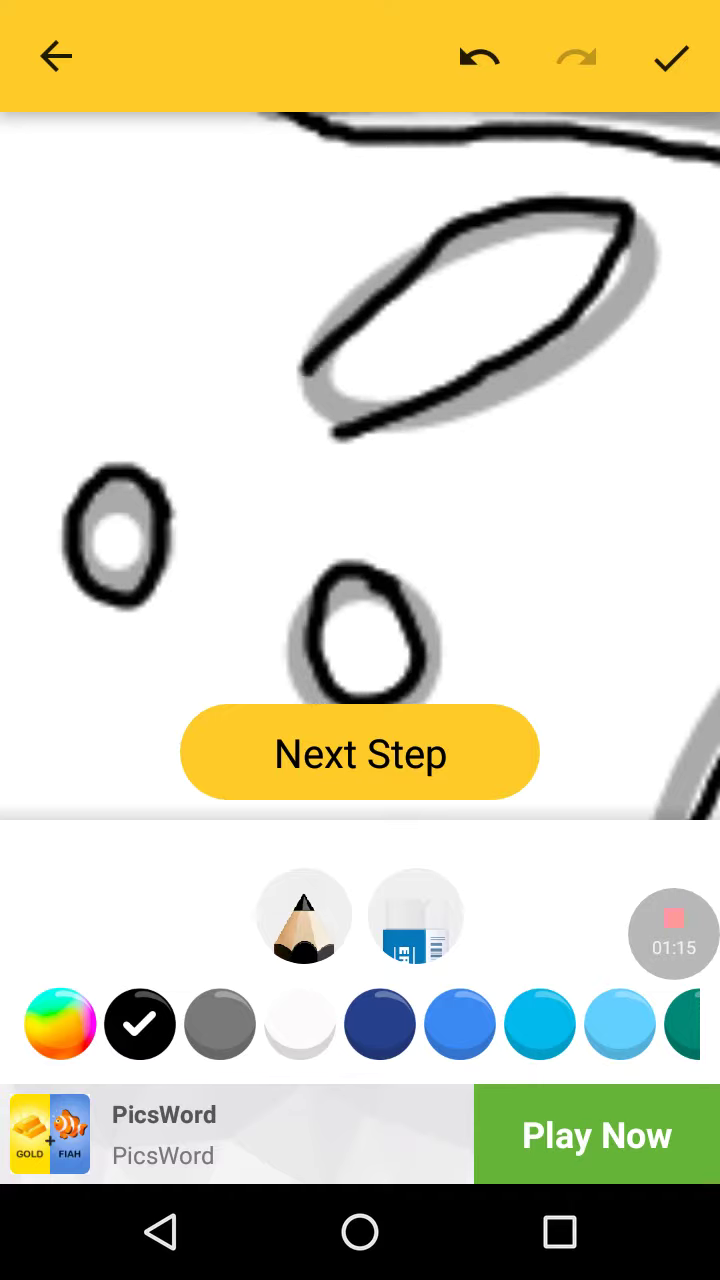
{"action": "left_click", "coordinate": [360, 752]}
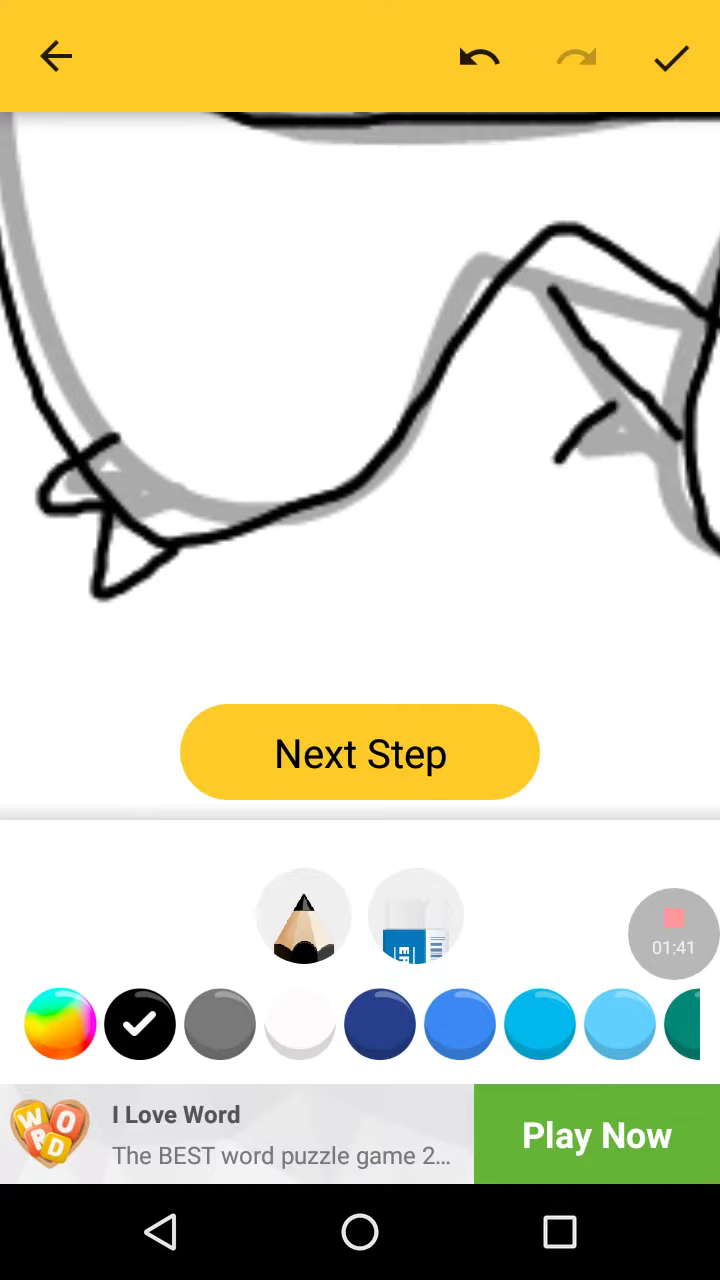
Advance the remaining steps, skipping stroke demos, until Bulbasaur's legs, spots and bulb are fully traced
{"action": "left_click", "coordinate": [360, 752]}
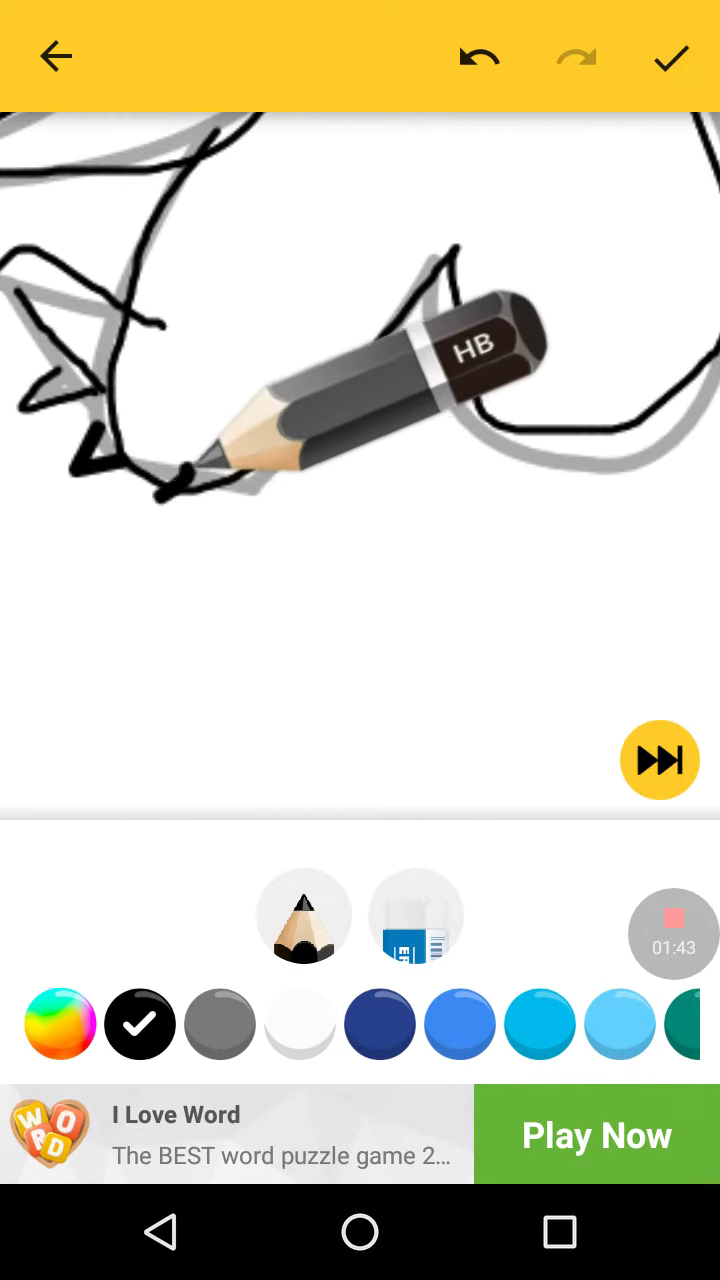
{"action": "left_click", "coordinate": [660, 760]}
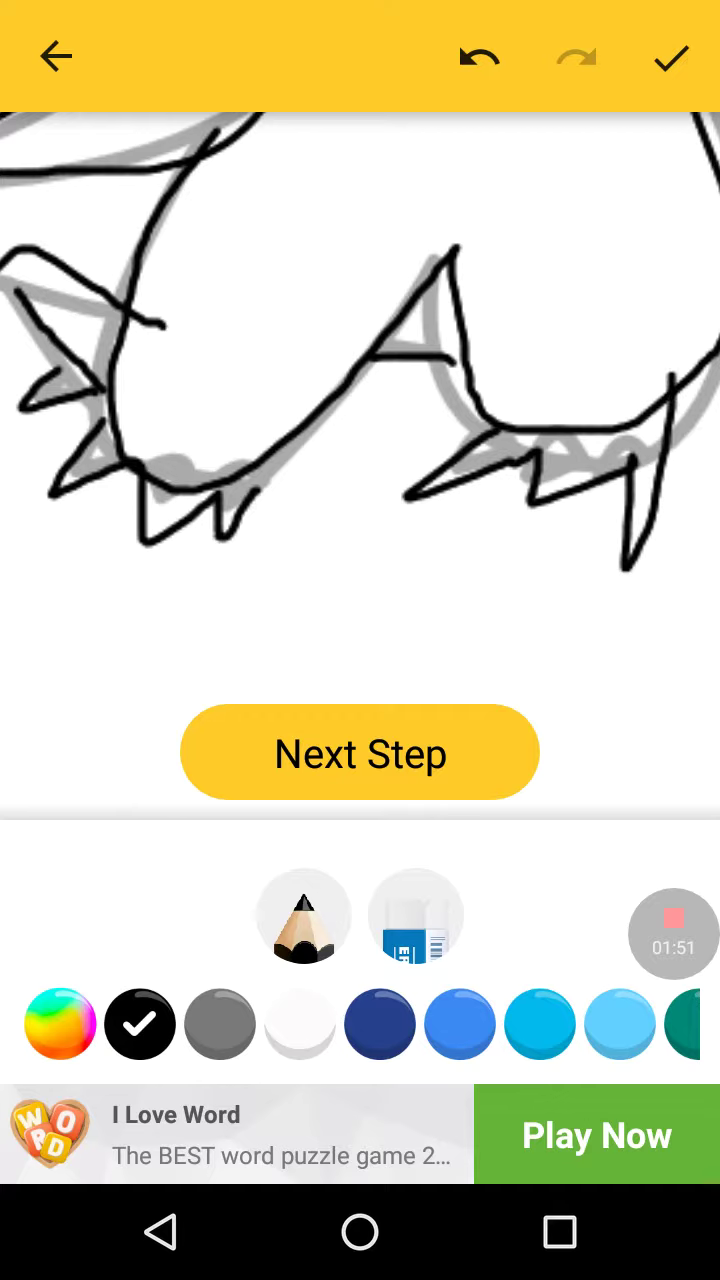
{"action": "left_click", "coordinate": [360, 752]}
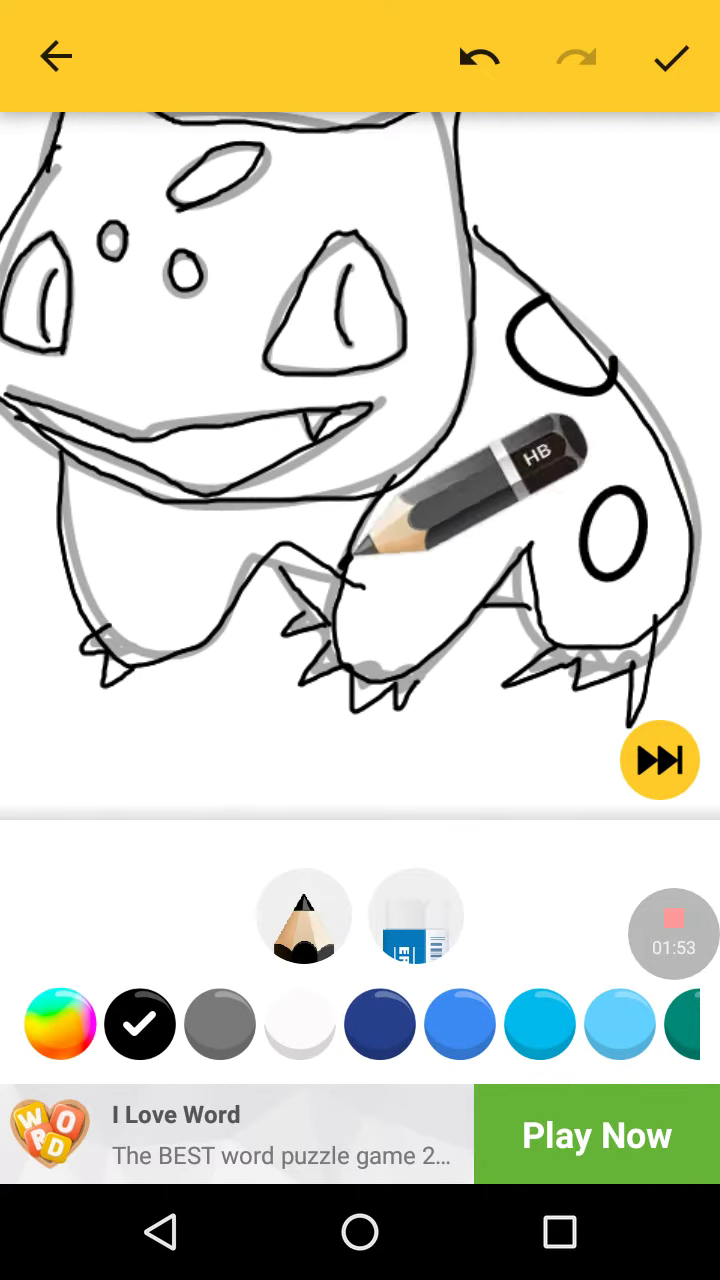
{"action": "left_click", "coordinate": [660, 760]}
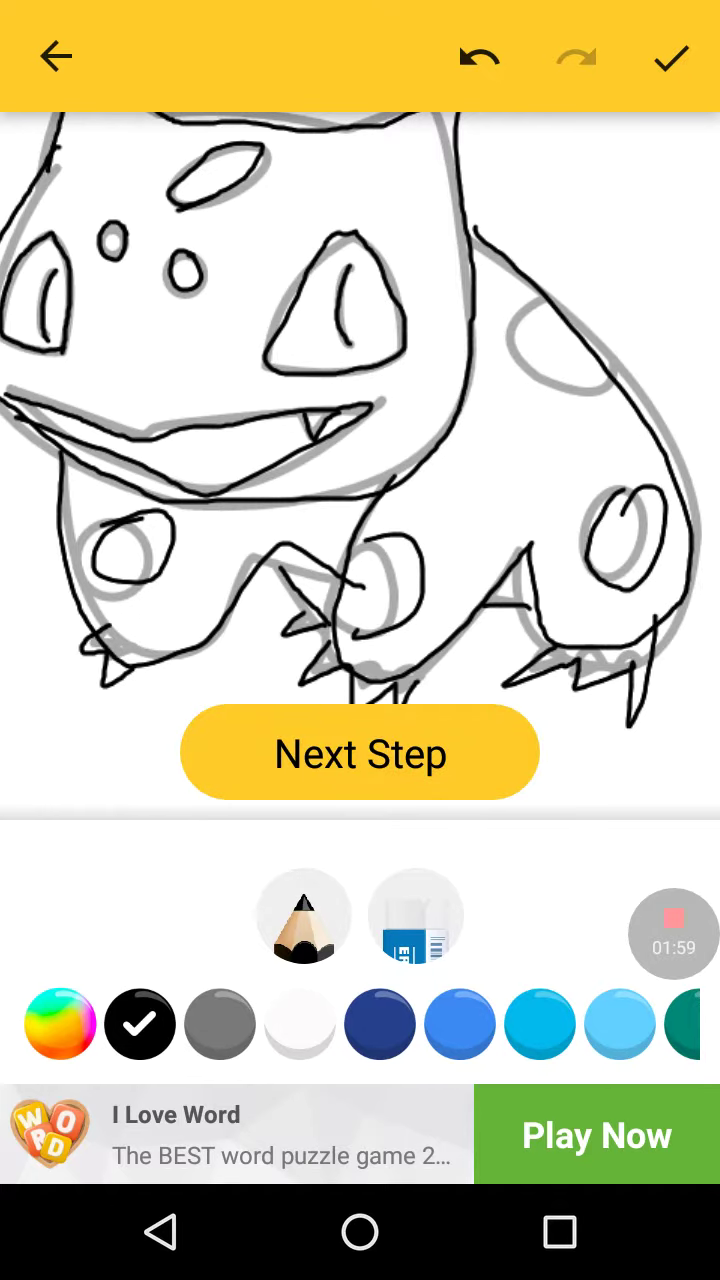
{"action": "left_click", "coordinate": [360, 752]}
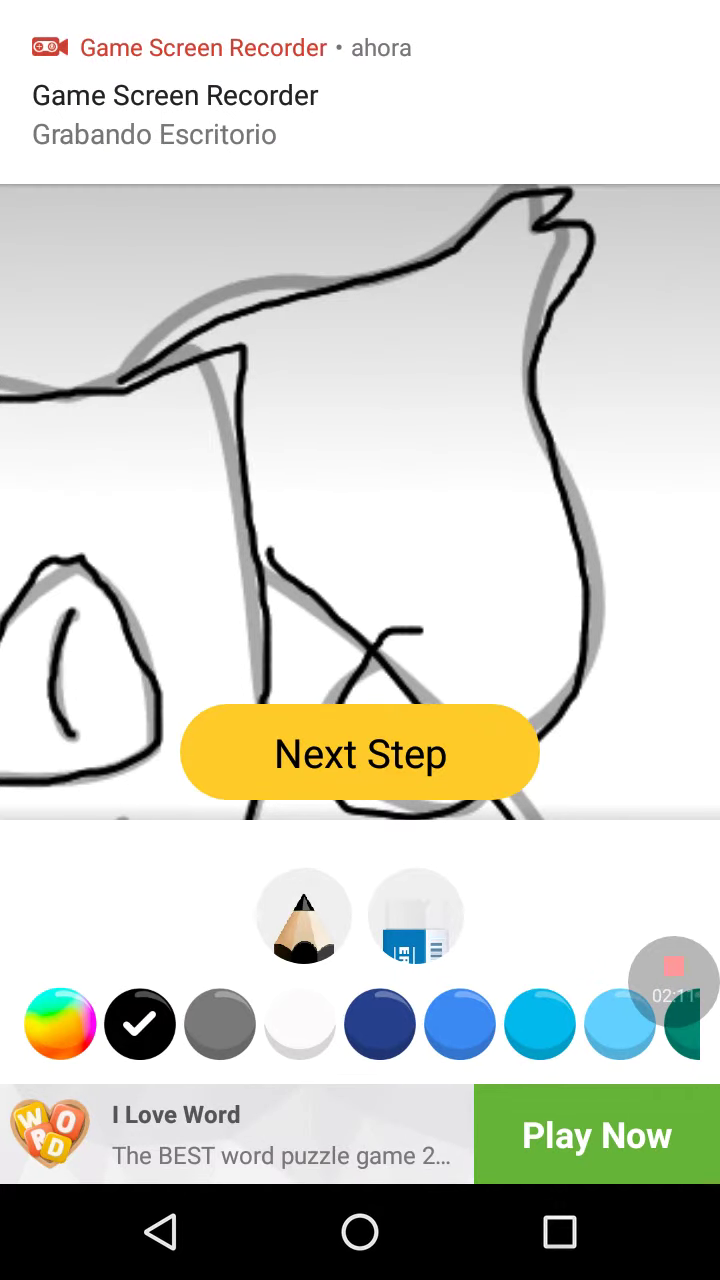
{"action": "left_click", "coordinate": [360, 752]}
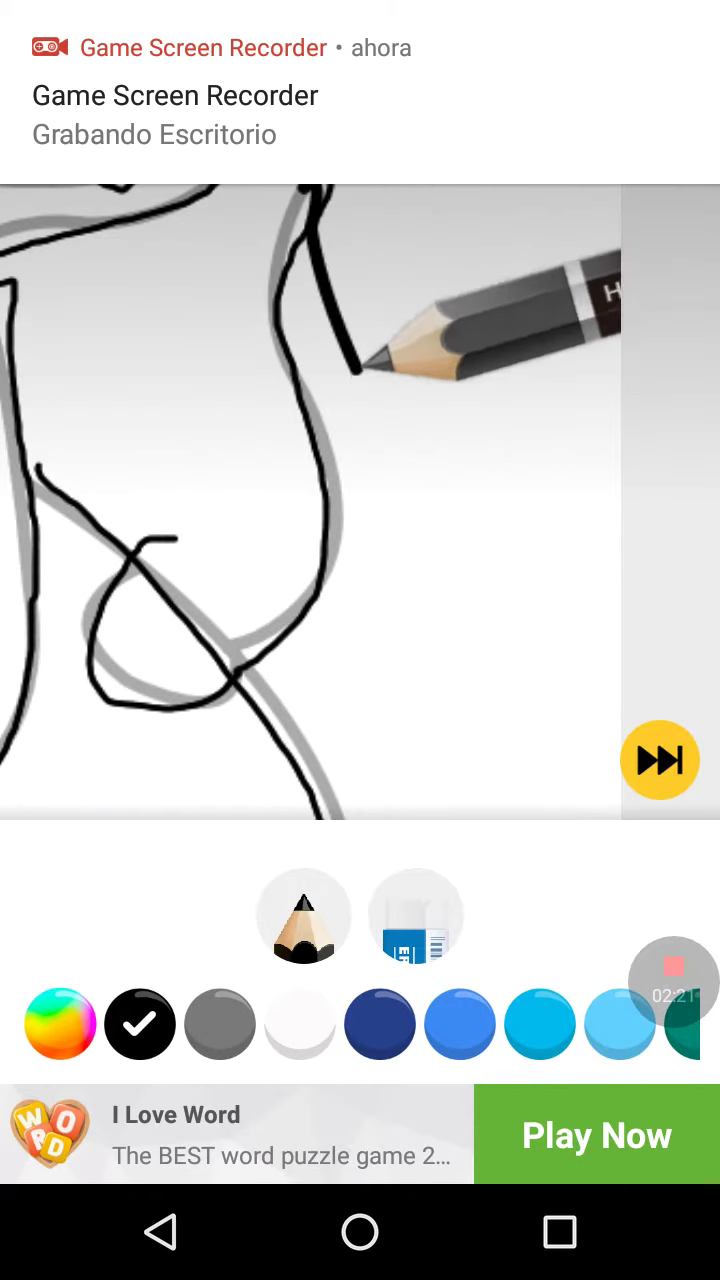
{"action": "left_click", "coordinate": [660, 760]}
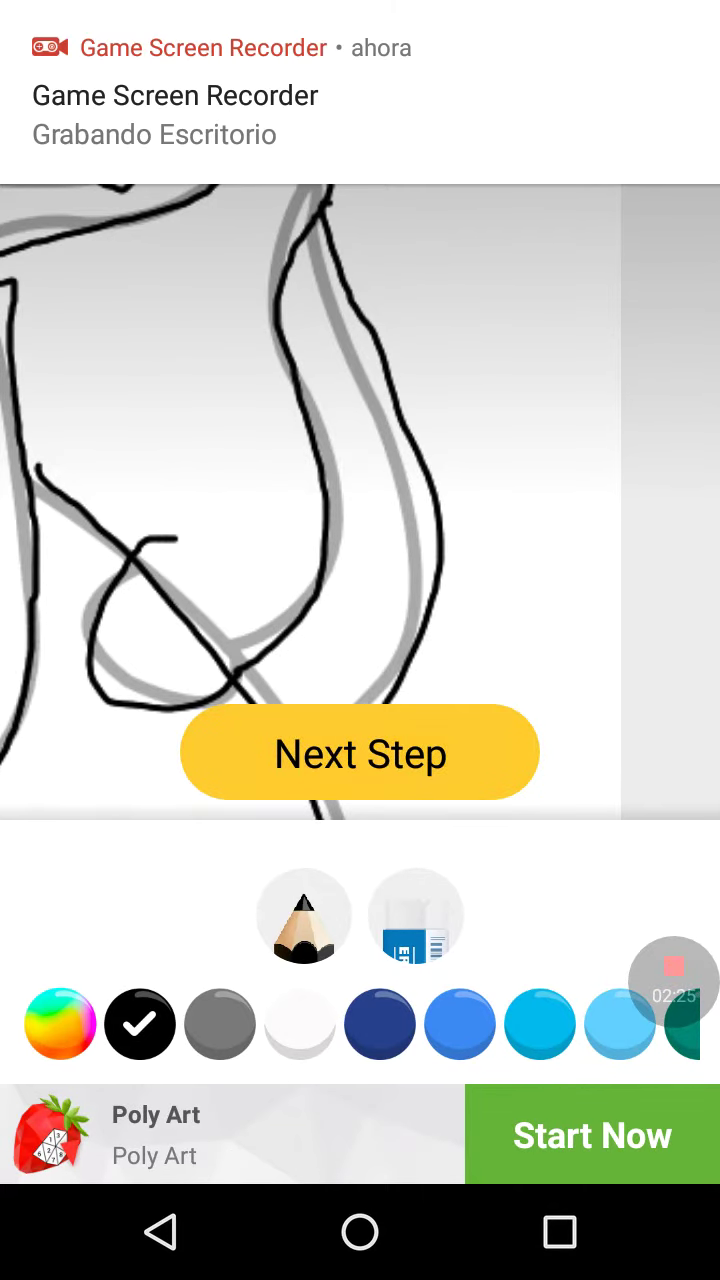
{"action": "left_click", "coordinate": [360, 752]}
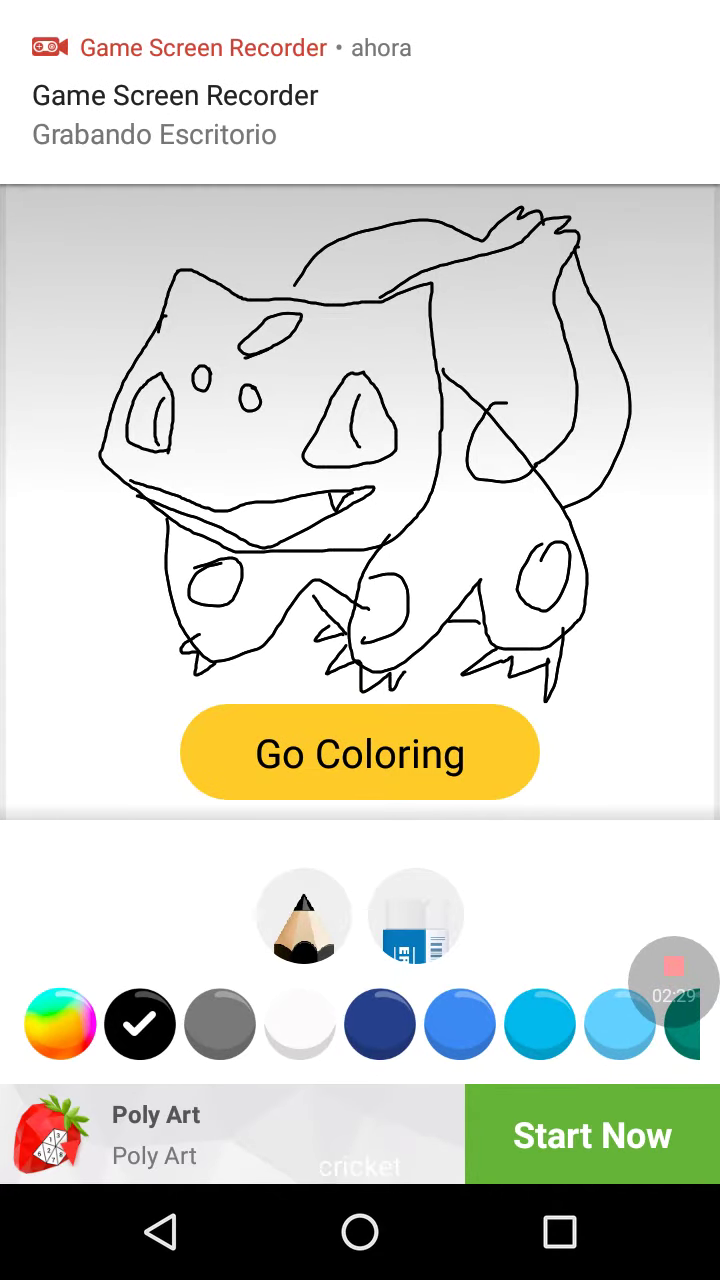
Send the finished Bulbasaur line art to colouring, then leave it uncolored for the Animals gallery
{"action": "left_click", "coordinate": [360, 752]}
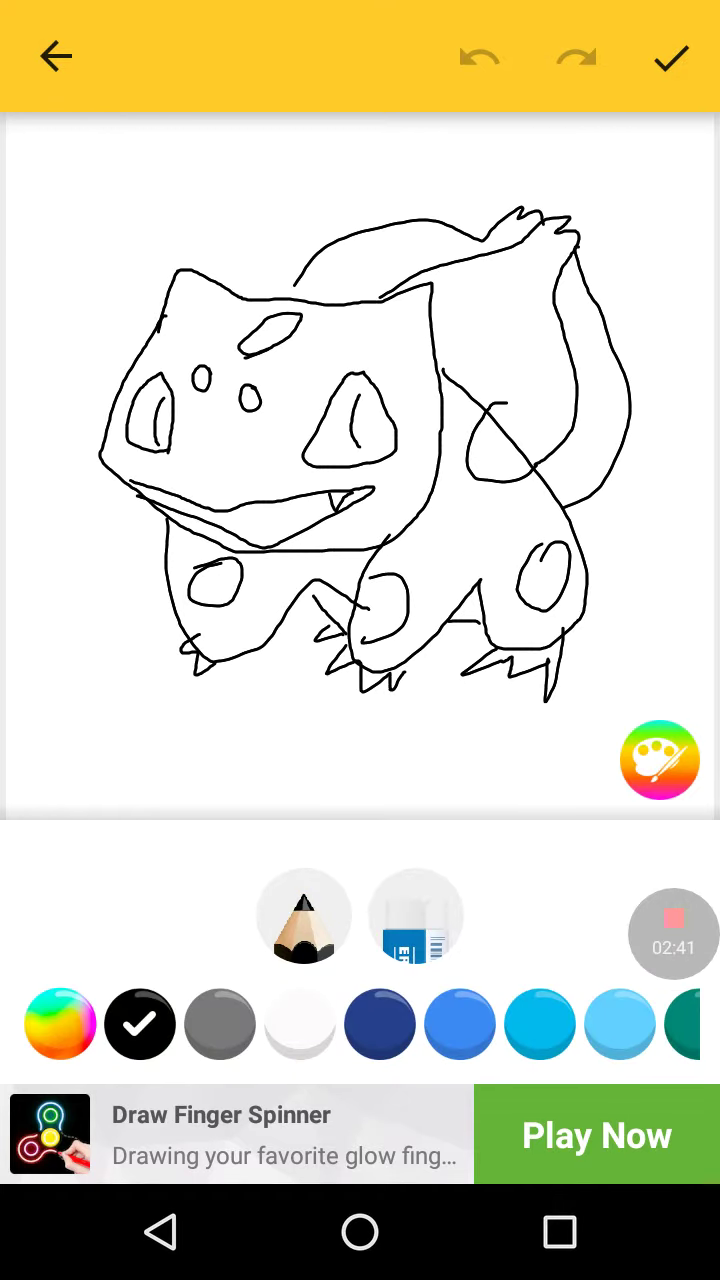
{"action": "left_click", "coordinate": [56, 56]}
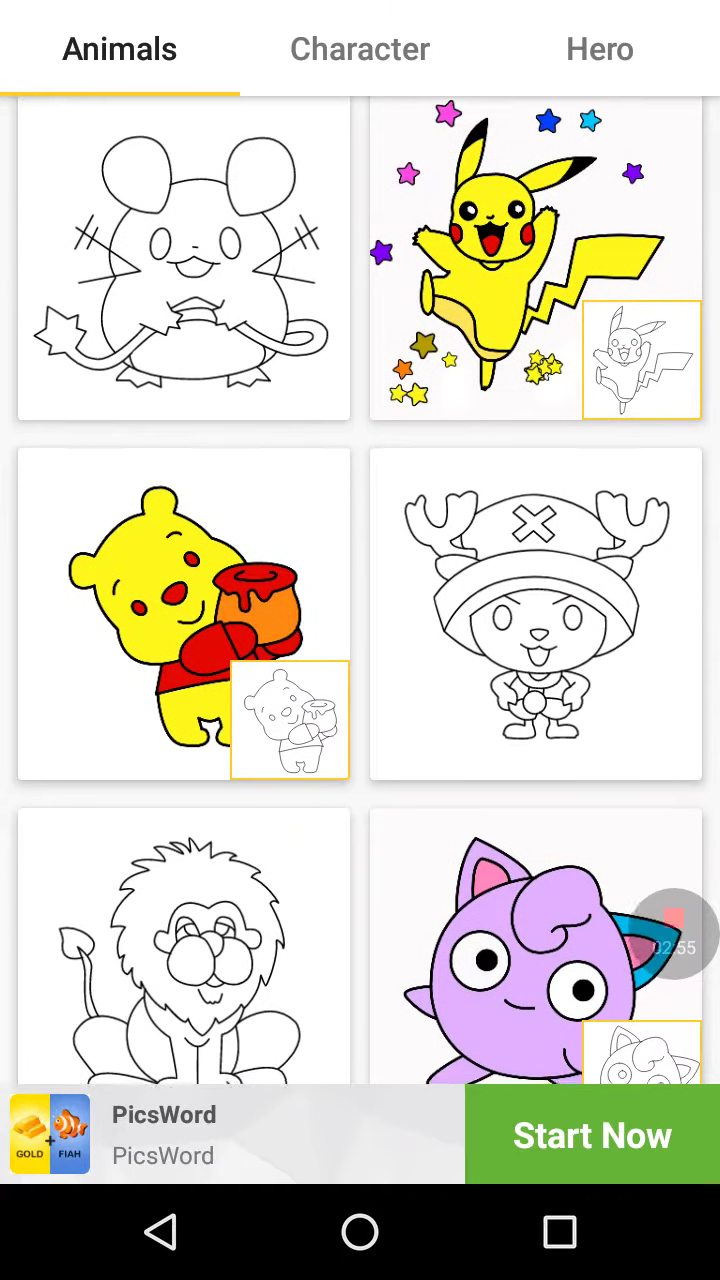
Browse up and down the Animals gallery of drawings
{"action": "scroll", "scroll_direction": "down", "scroll_amount": 3}
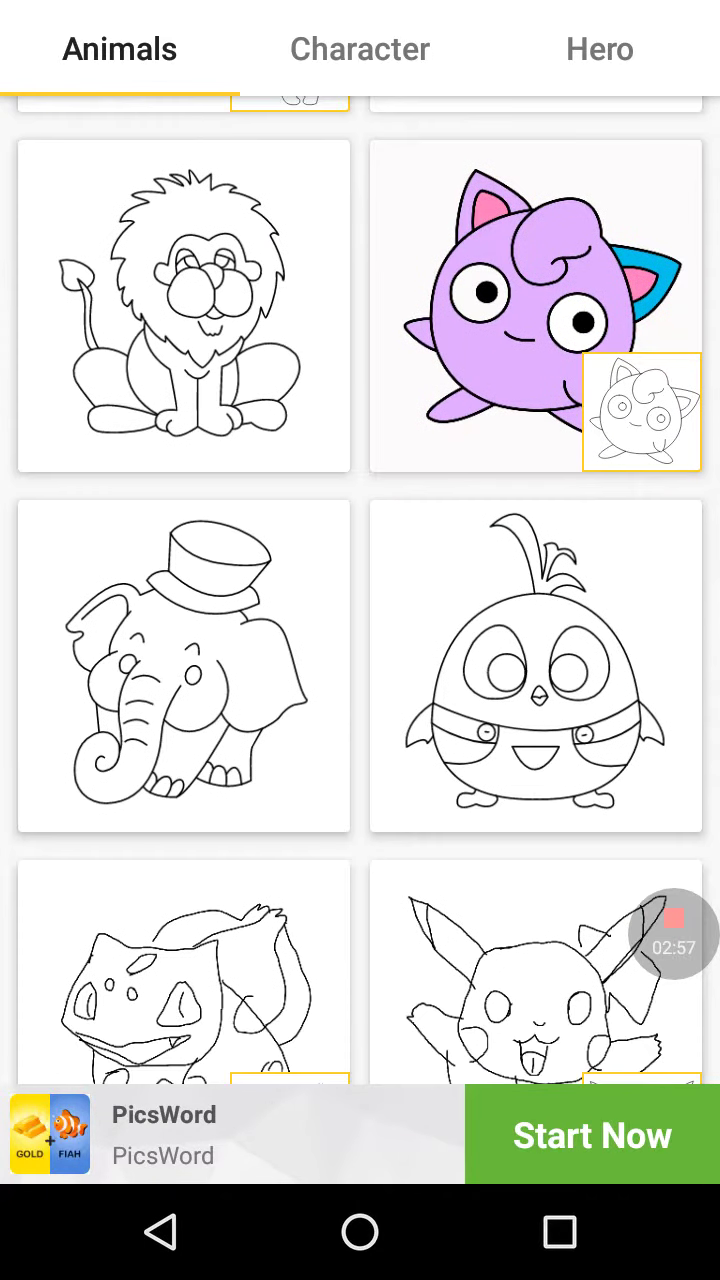
{"action": "scroll", "scroll_direction": "down", "scroll_amount": 3}
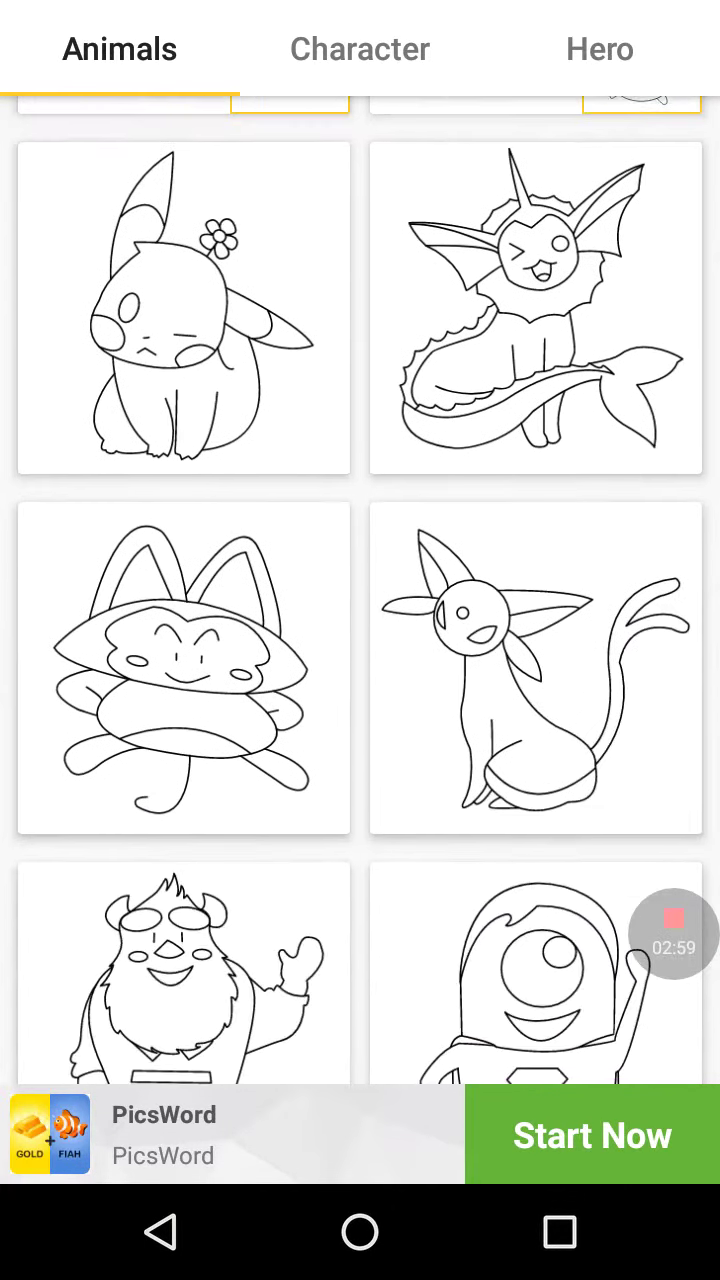
{"action": "scroll", "scroll_direction": "down", "scroll_amount": 3}
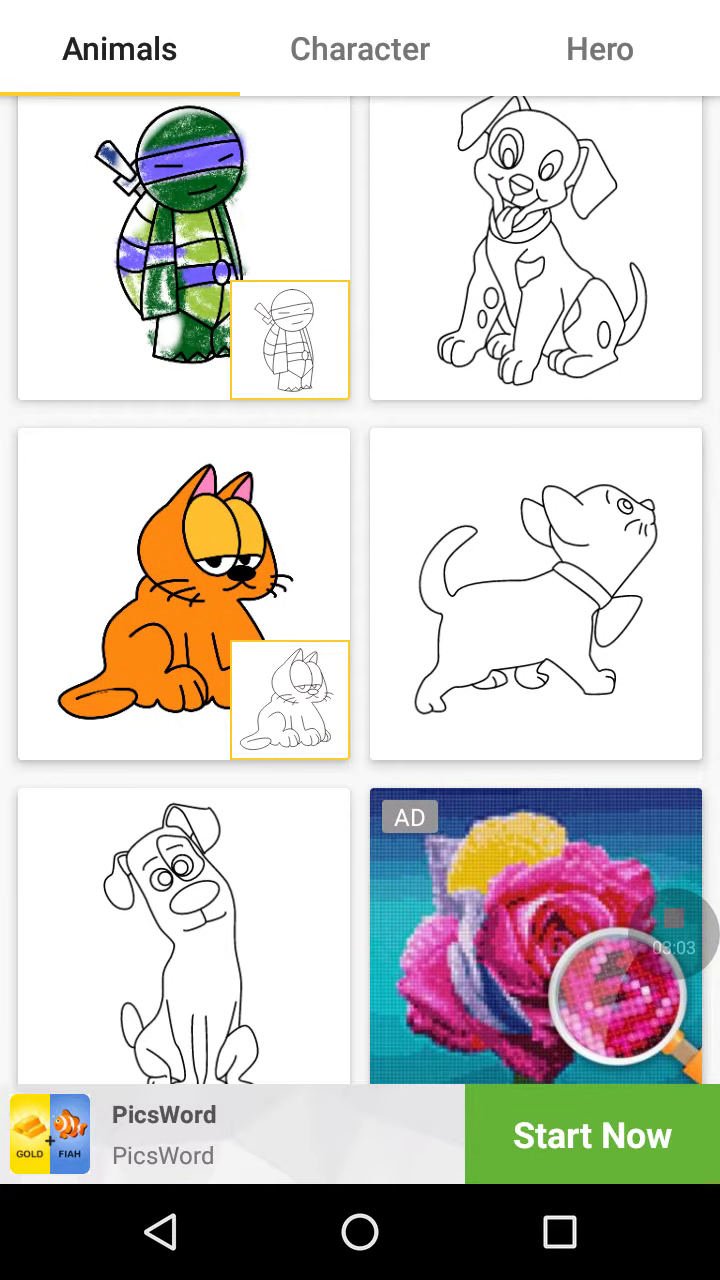
{"action": "scroll", "scroll_direction": "down", "scroll_amount": 3}
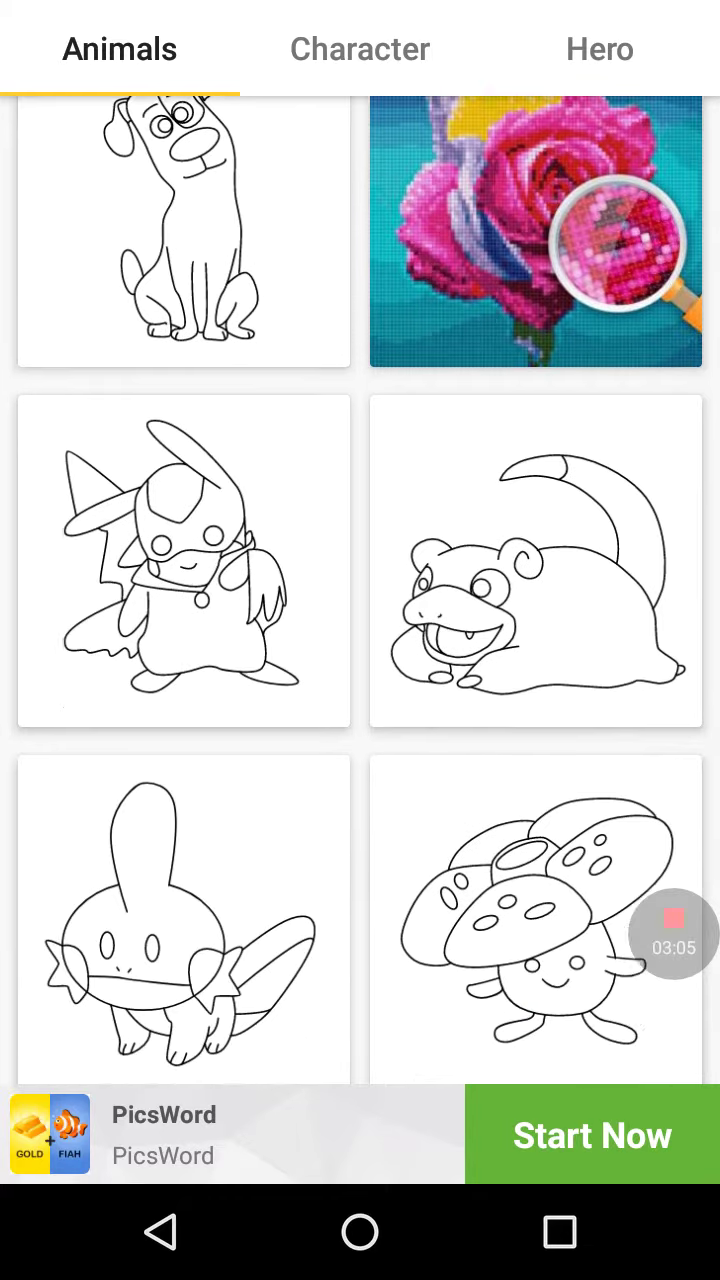
{"action": "scroll", "scroll_direction": "down", "scroll_amount": 3}
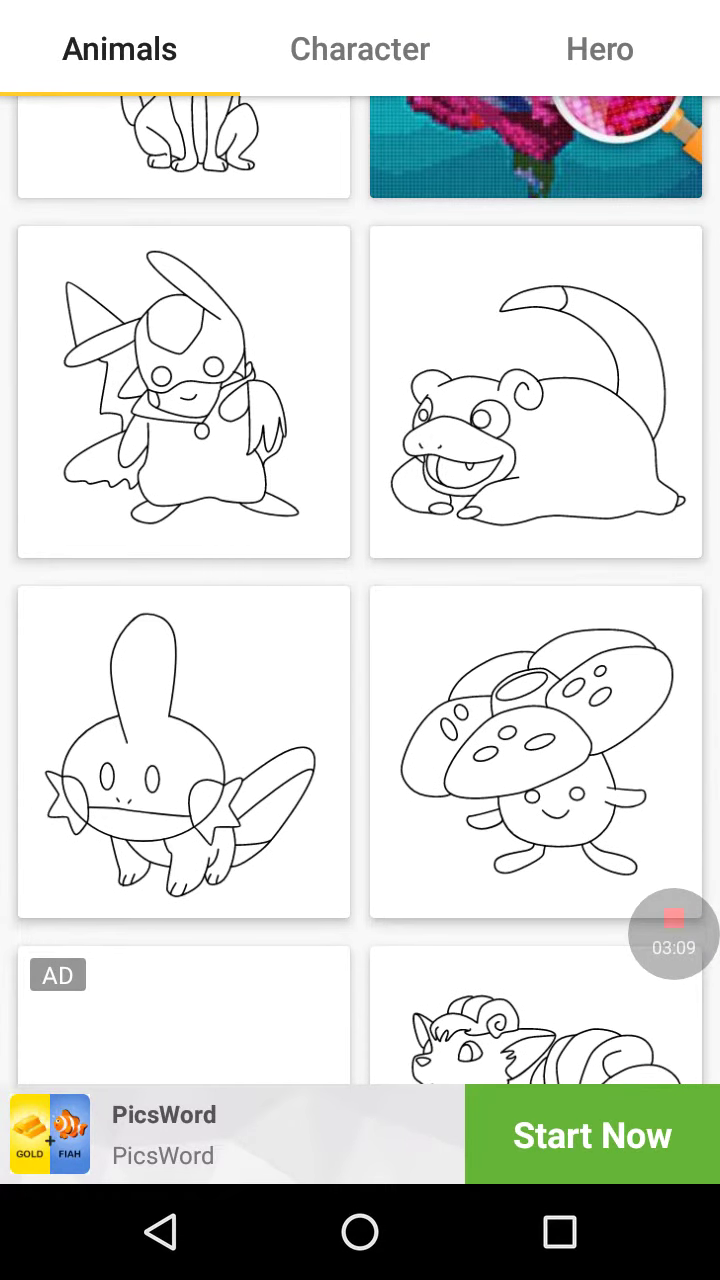
{"action": "scroll", "scroll_direction": "down", "scroll_amount": 3}
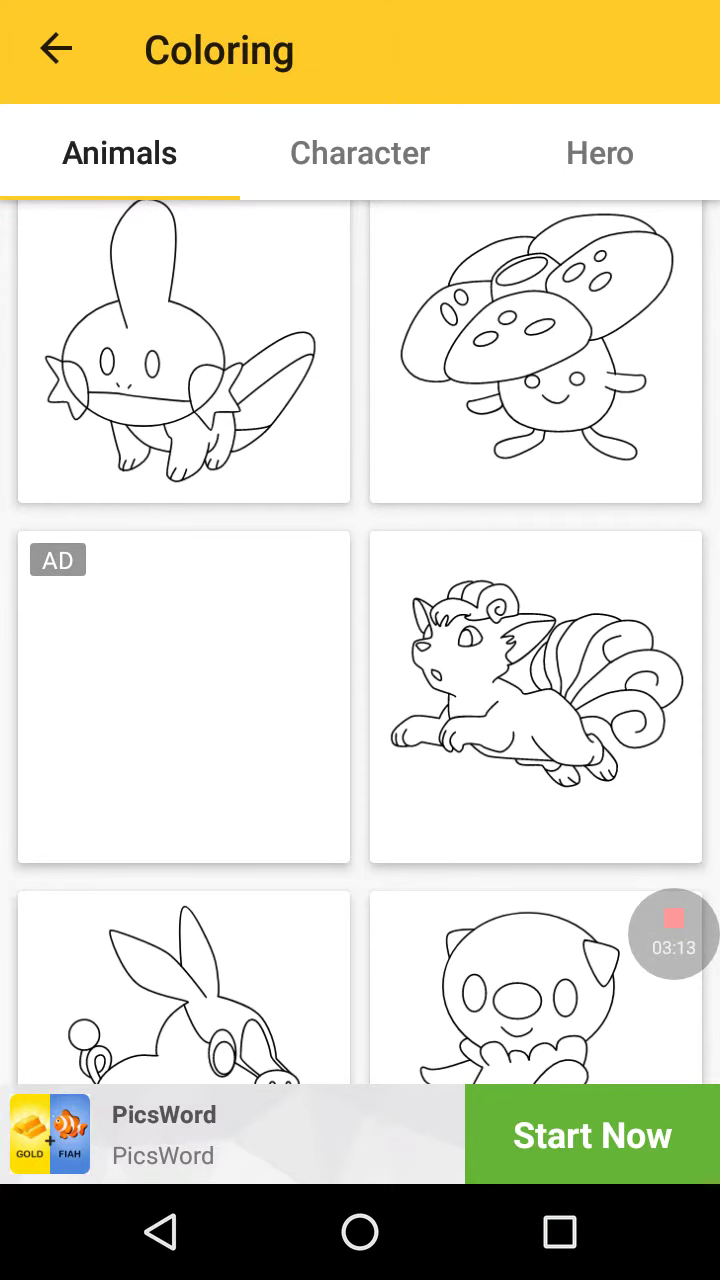
{"action": "scroll", "scroll_direction": "up", "scroll_amount": 3}
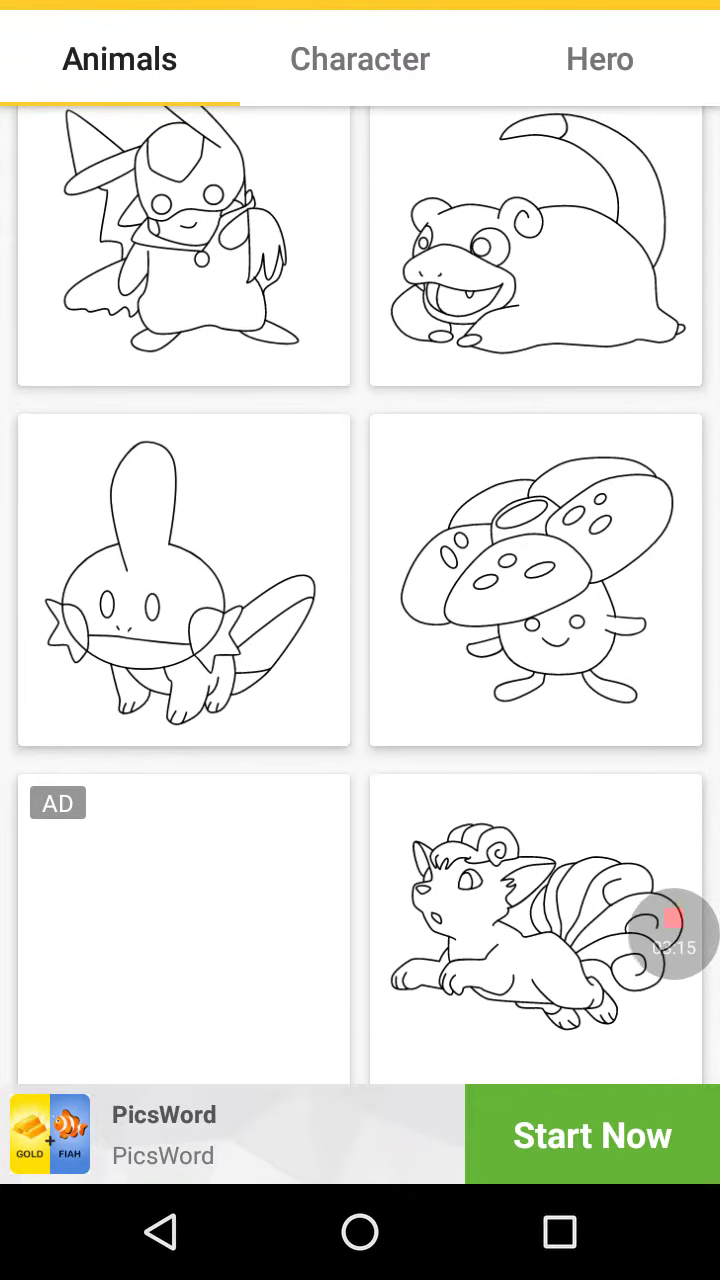
{"action": "scroll", "scroll_direction": "up", "scroll_amount": 3}
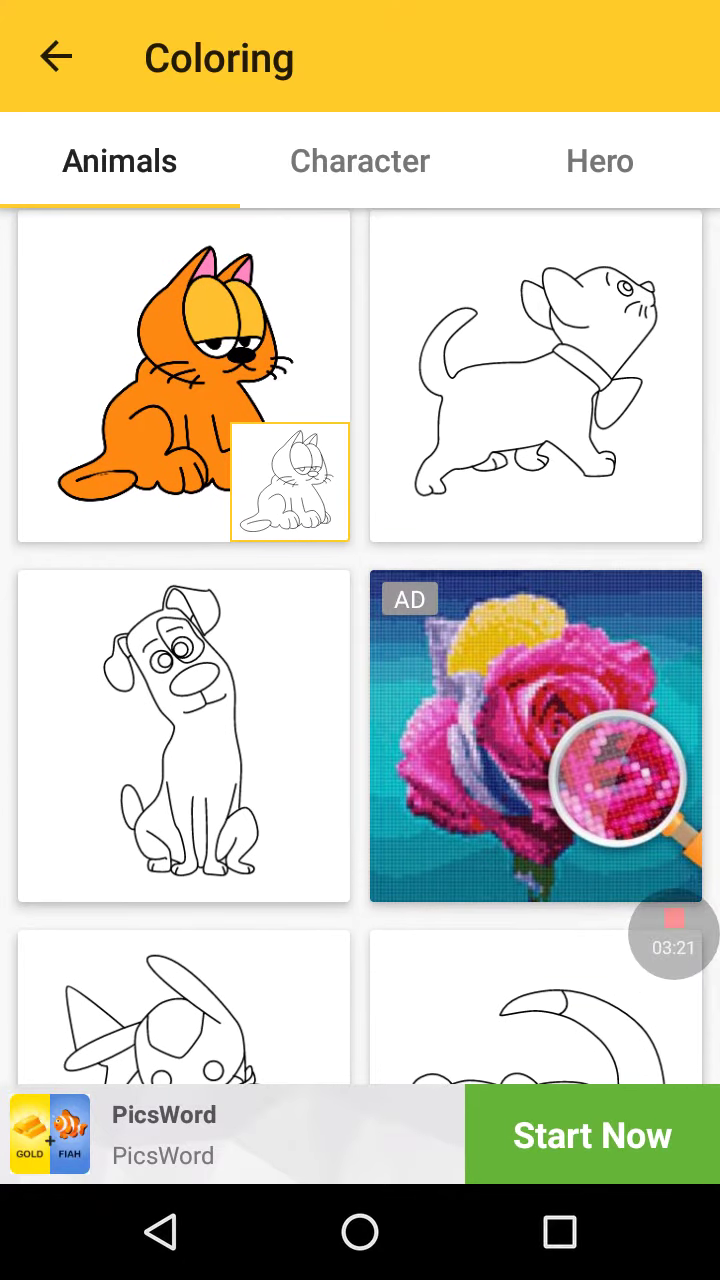
Switch to the Hero category and scroll down its superhero drawings toward the Hulk picture
{"action": "left_click", "coordinate": [600, 160]}
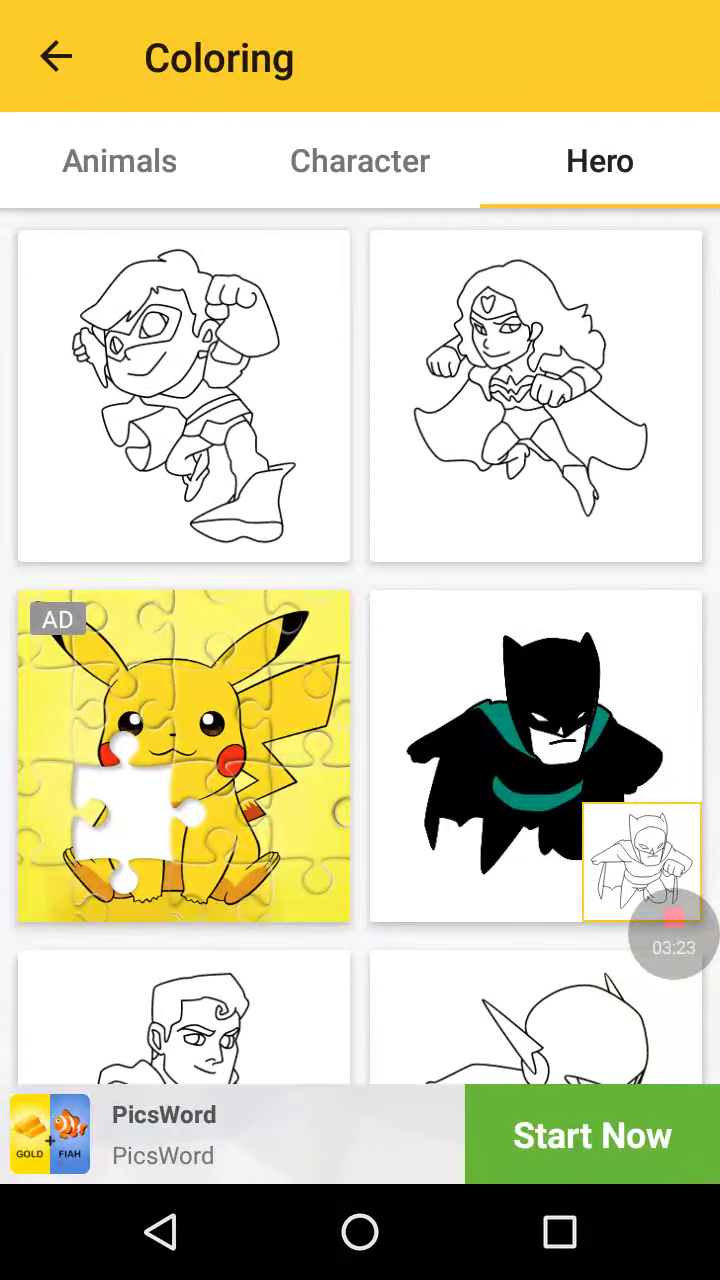
{"action": "scroll", "scroll_direction": "down", "scroll_amount": 3}
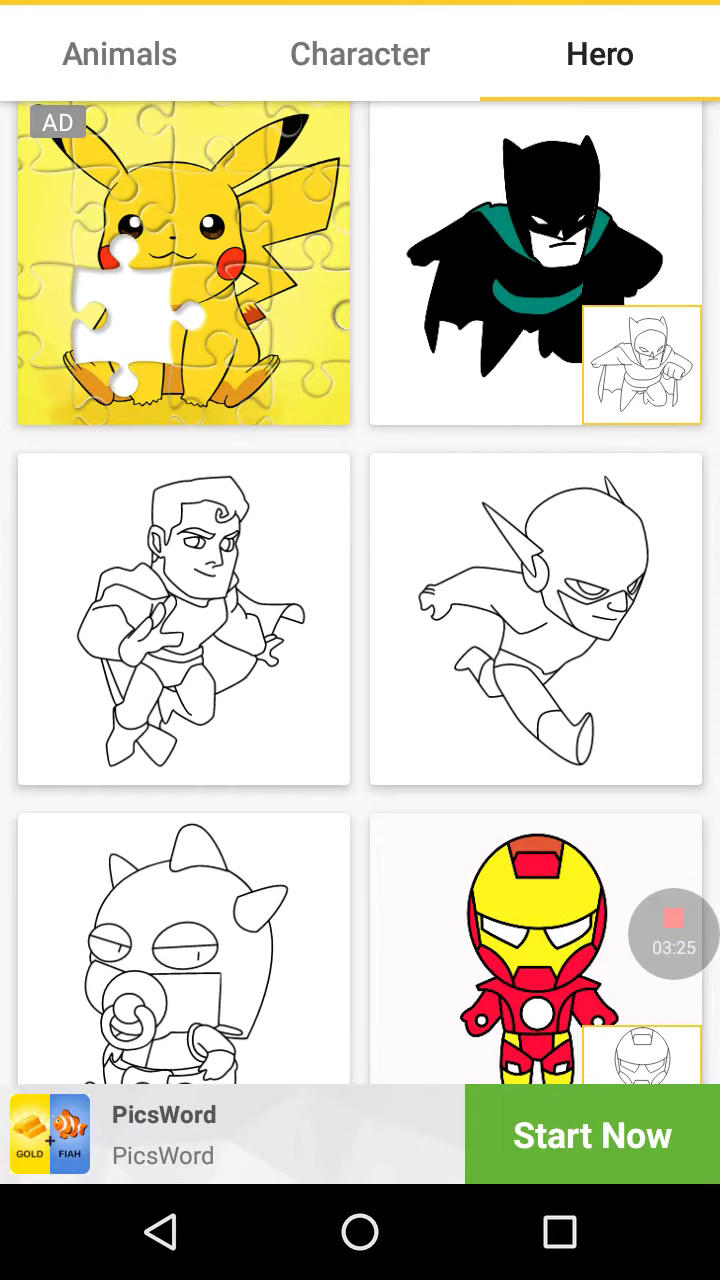
{"action": "scroll", "scroll_direction": "down", "scroll_amount": 3}
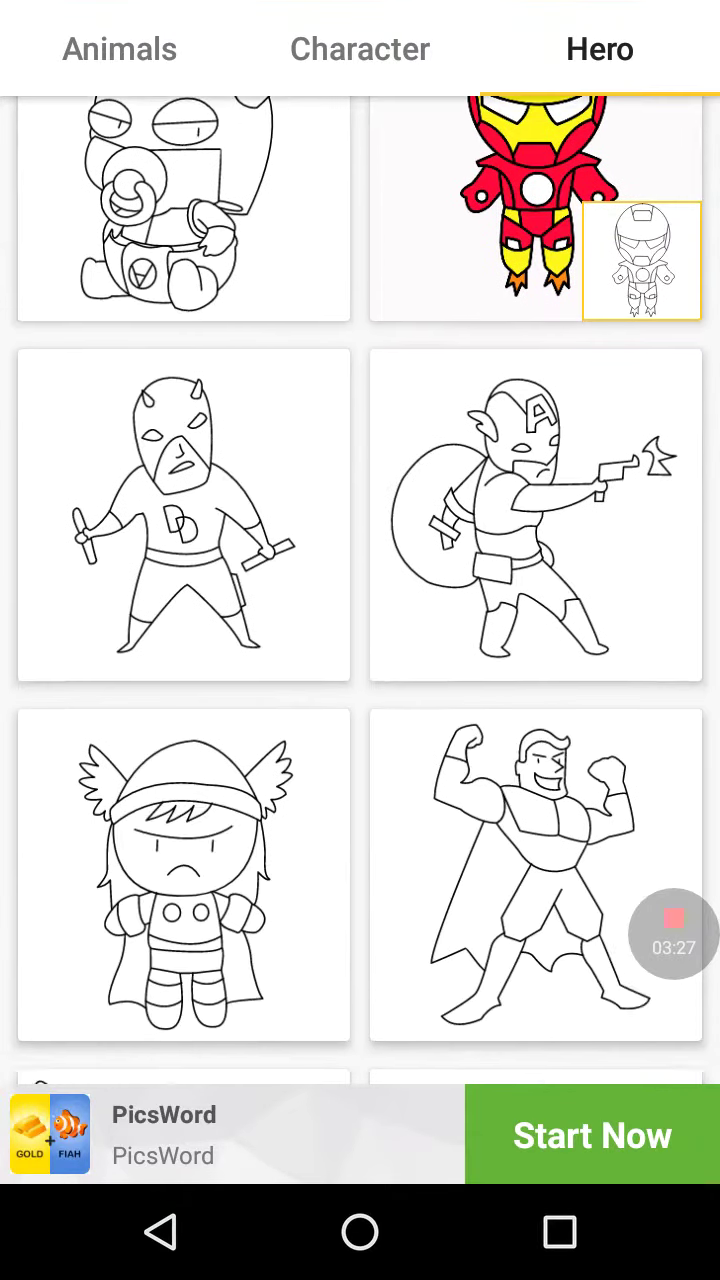
{"action": "scroll", "scroll_direction": "down", "scroll_amount": 3}
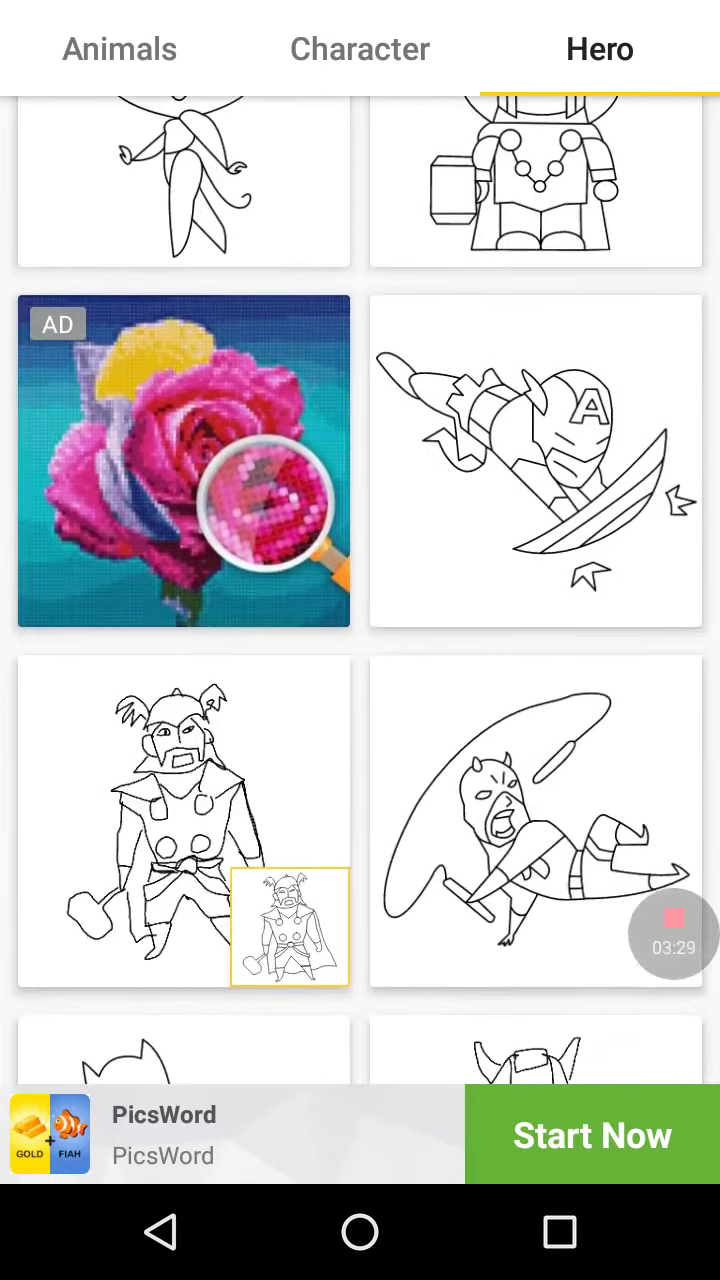
{"action": "scroll", "scroll_direction": "down", "scroll_amount": 3}
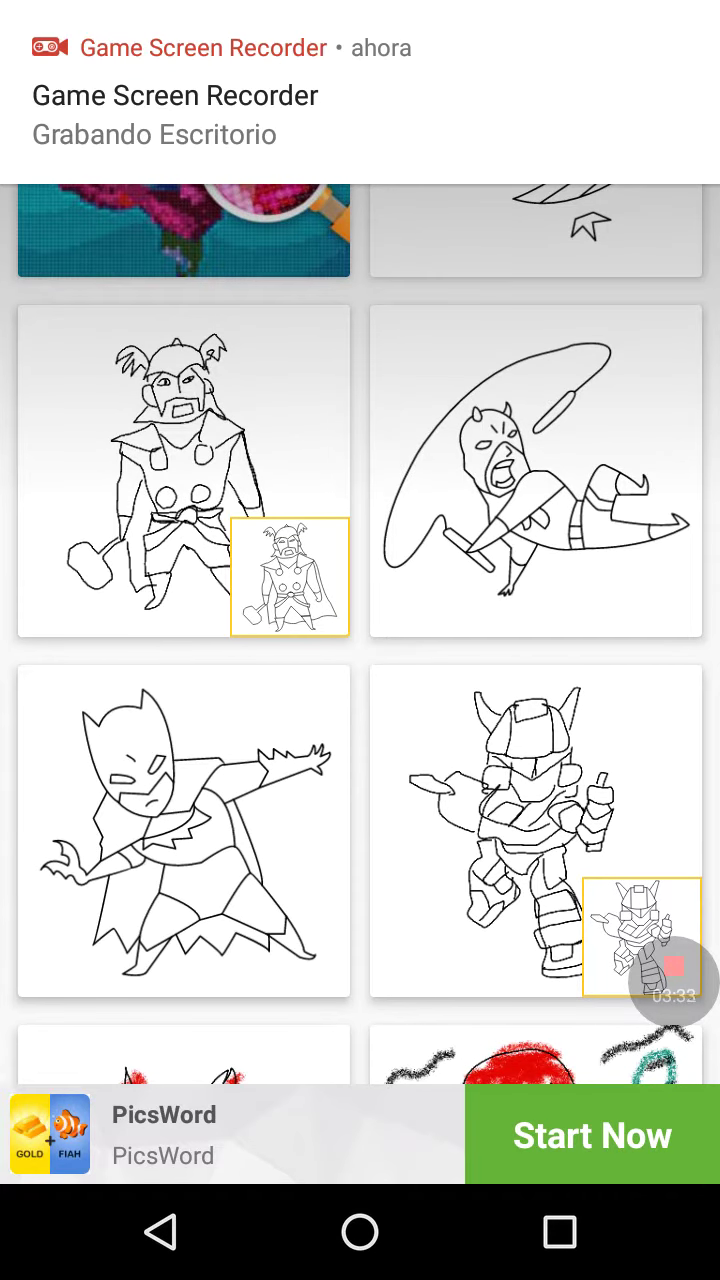
{"action": "scroll", "scroll_direction": "up", "scroll_amount": 3}
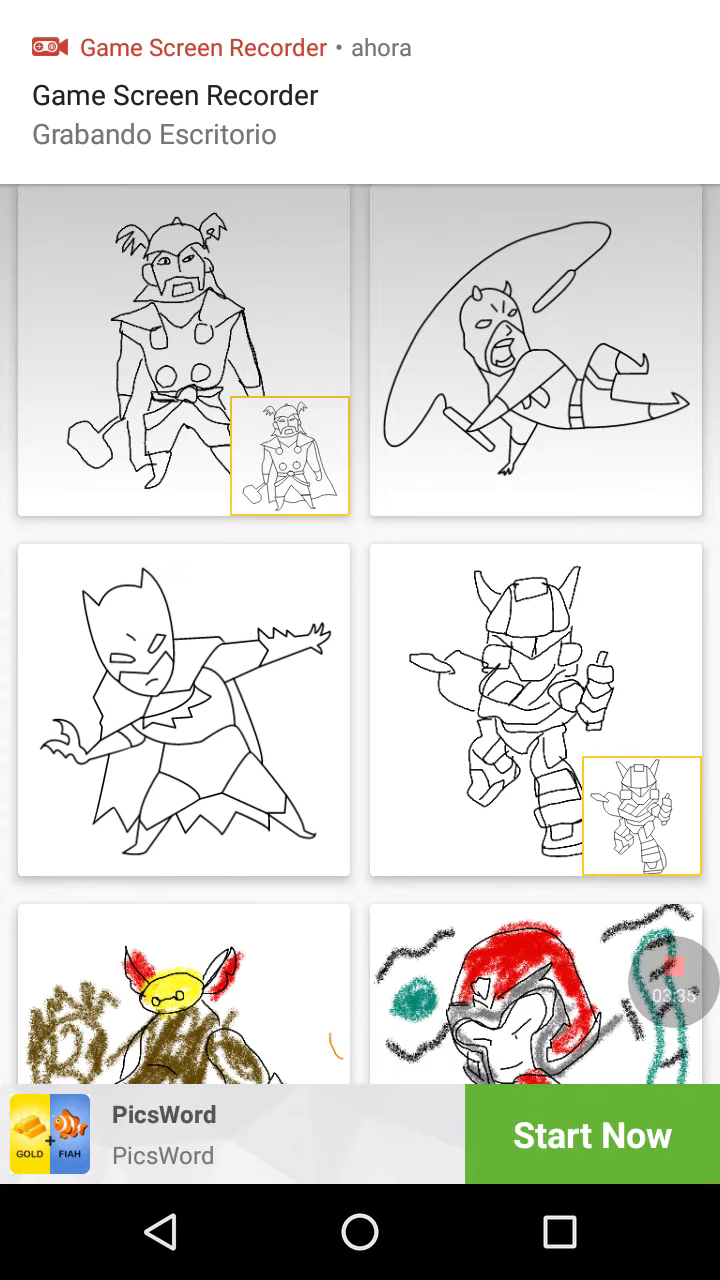
{"action": "scroll", "scroll_direction": "down", "scroll_amount": 3}
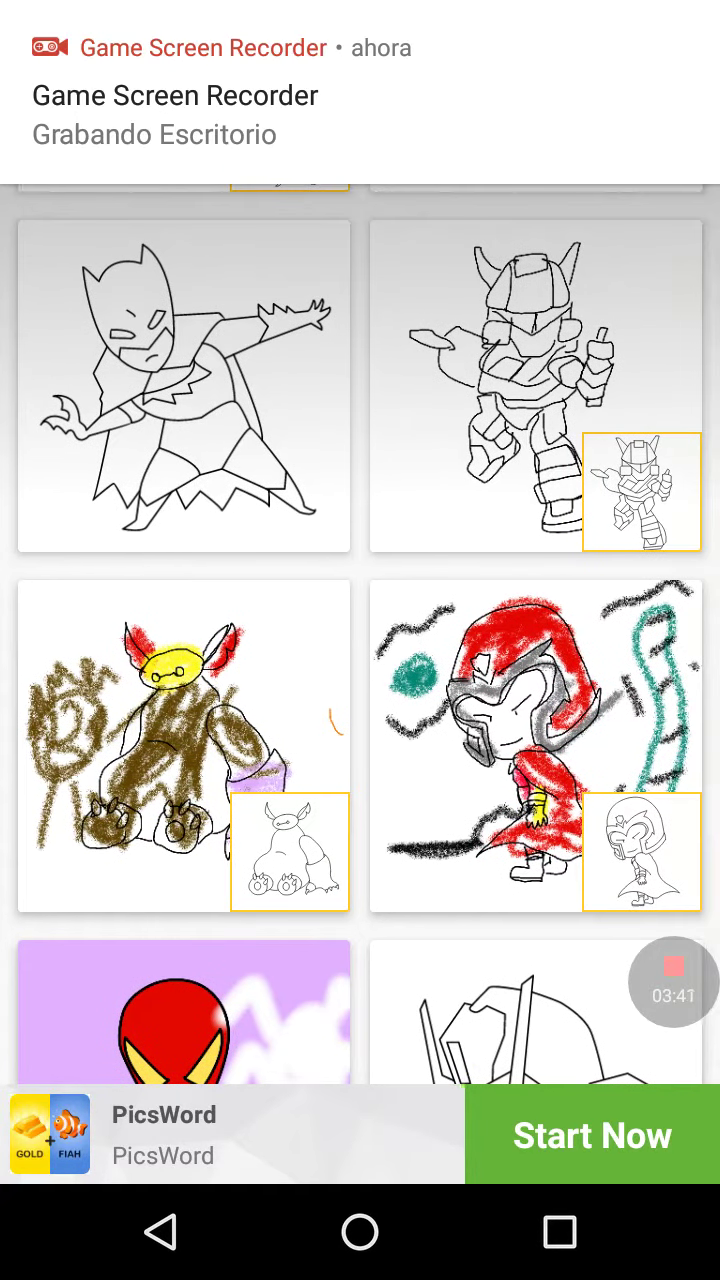
{"action": "scroll", "scroll_direction": "down", "scroll_amount": 3}
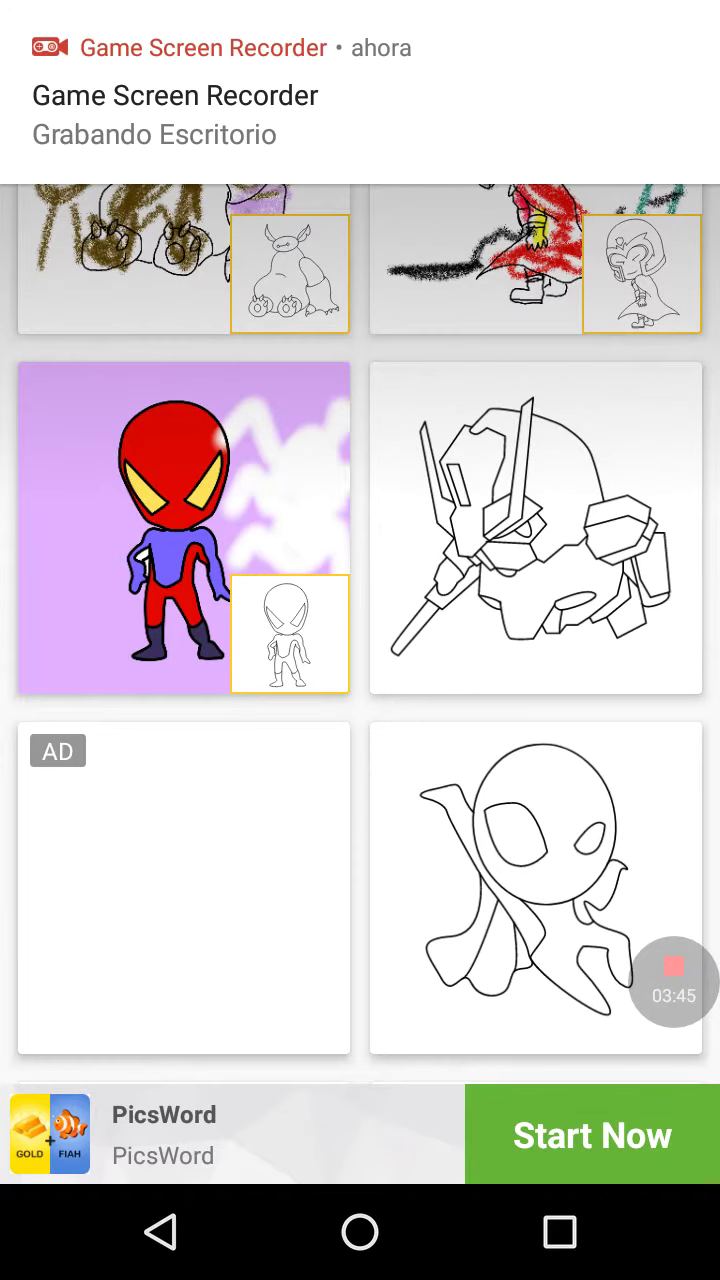
{"action": "scroll", "scroll_direction": "down", "scroll_amount": 3}
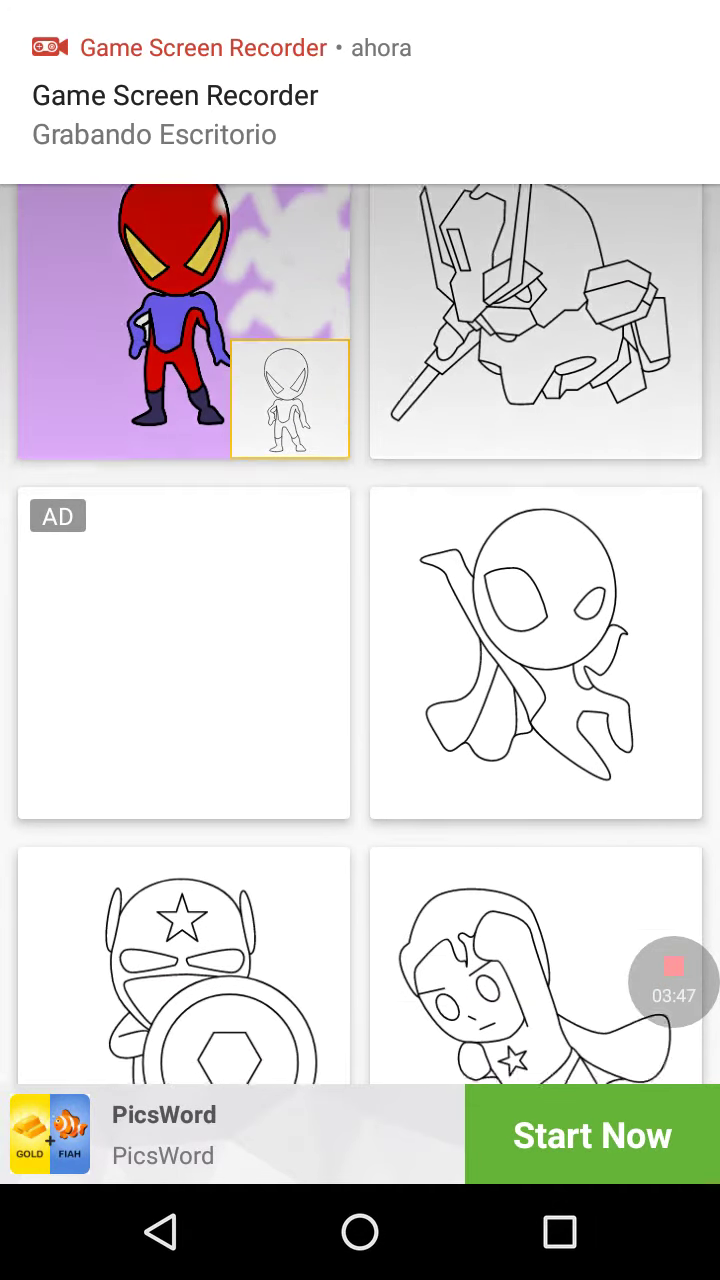
{"action": "scroll", "scroll_direction": "down", "scroll_amount": 3}
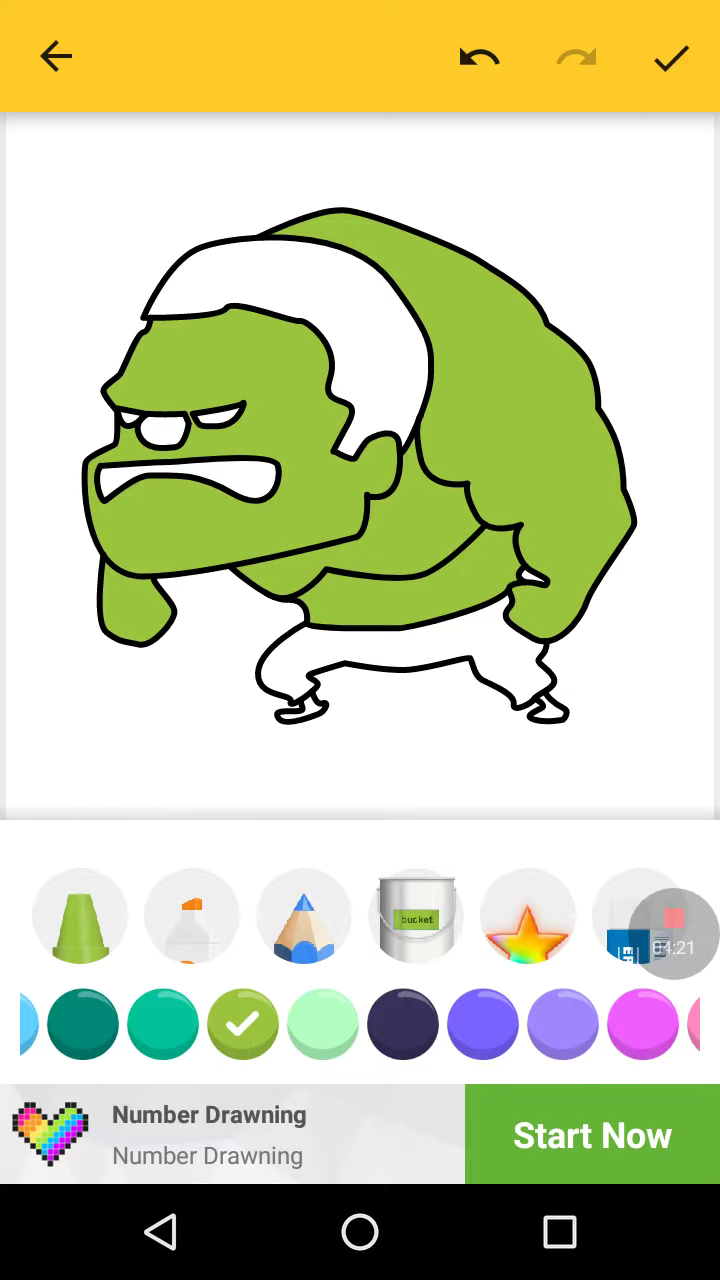
Scroll the palette and bucket-fill the Hulk's mouth black and his hair orange-red
{"action": "scroll", "scroll_direction": "left", "scroll_amount": 3}
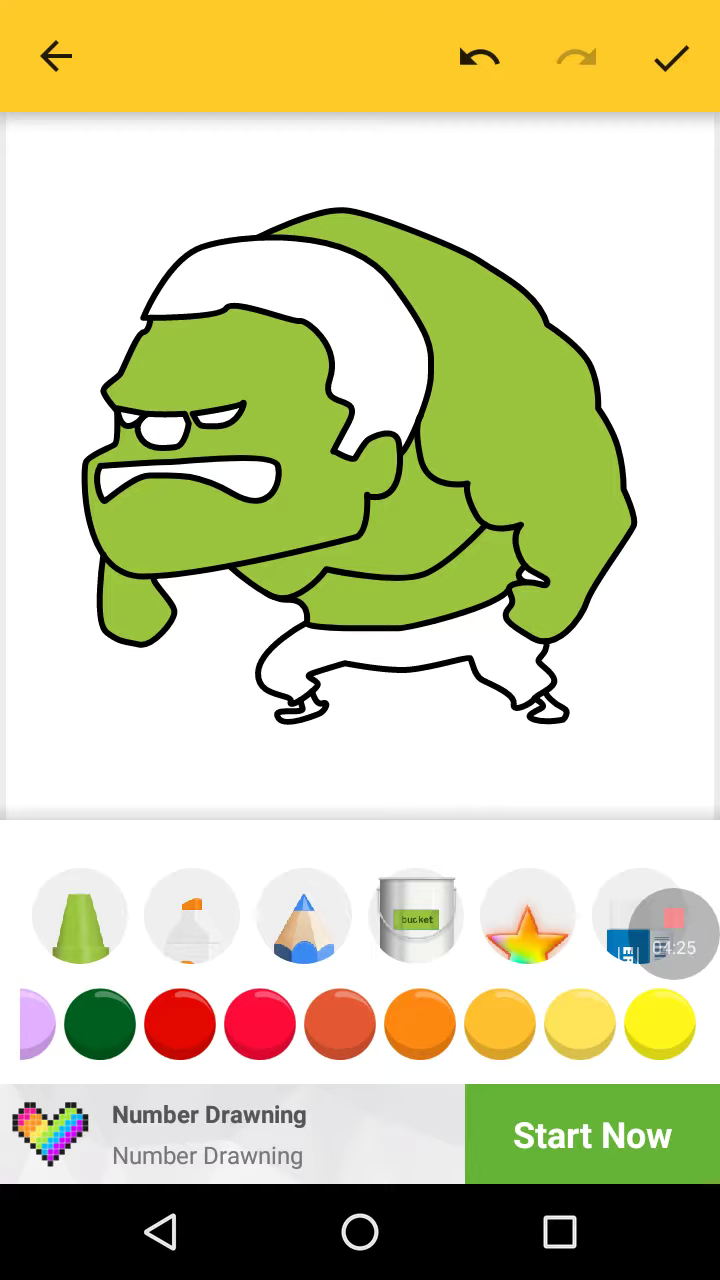
{"action": "scroll", "scroll_direction": "left", "scroll_amount": 3}
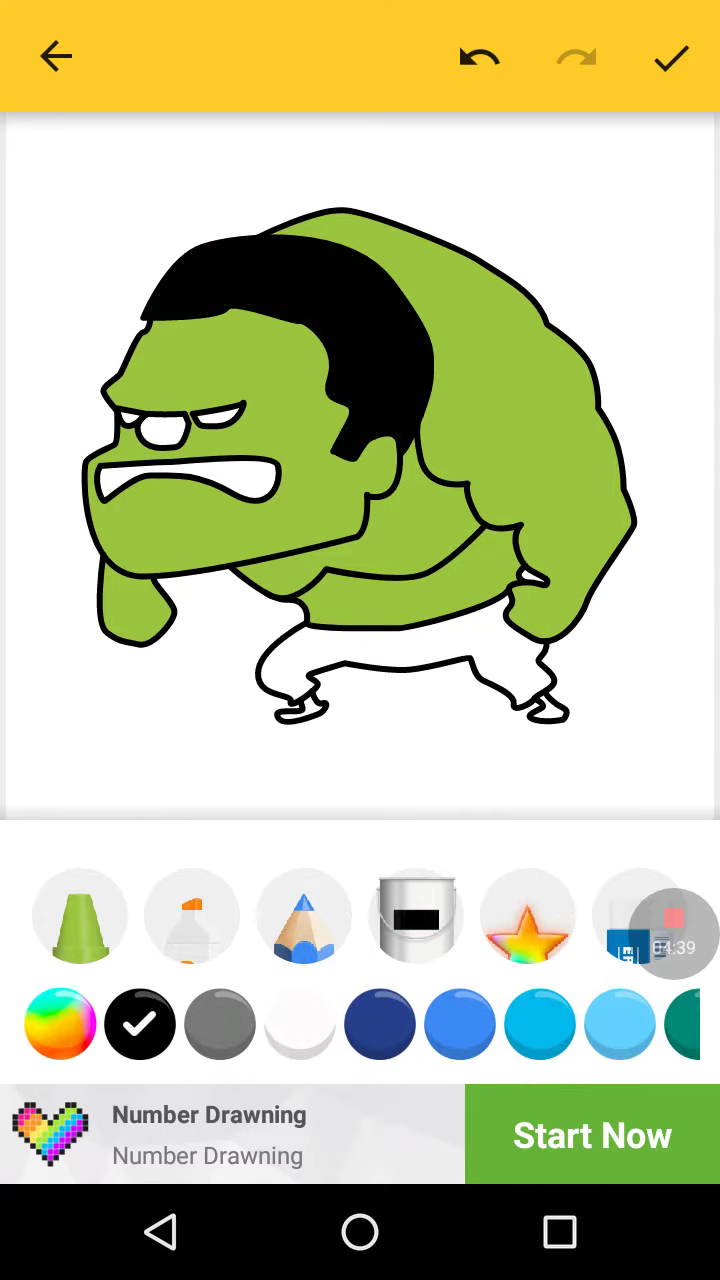
{"action": "left_click", "coordinate": [180, 490]}
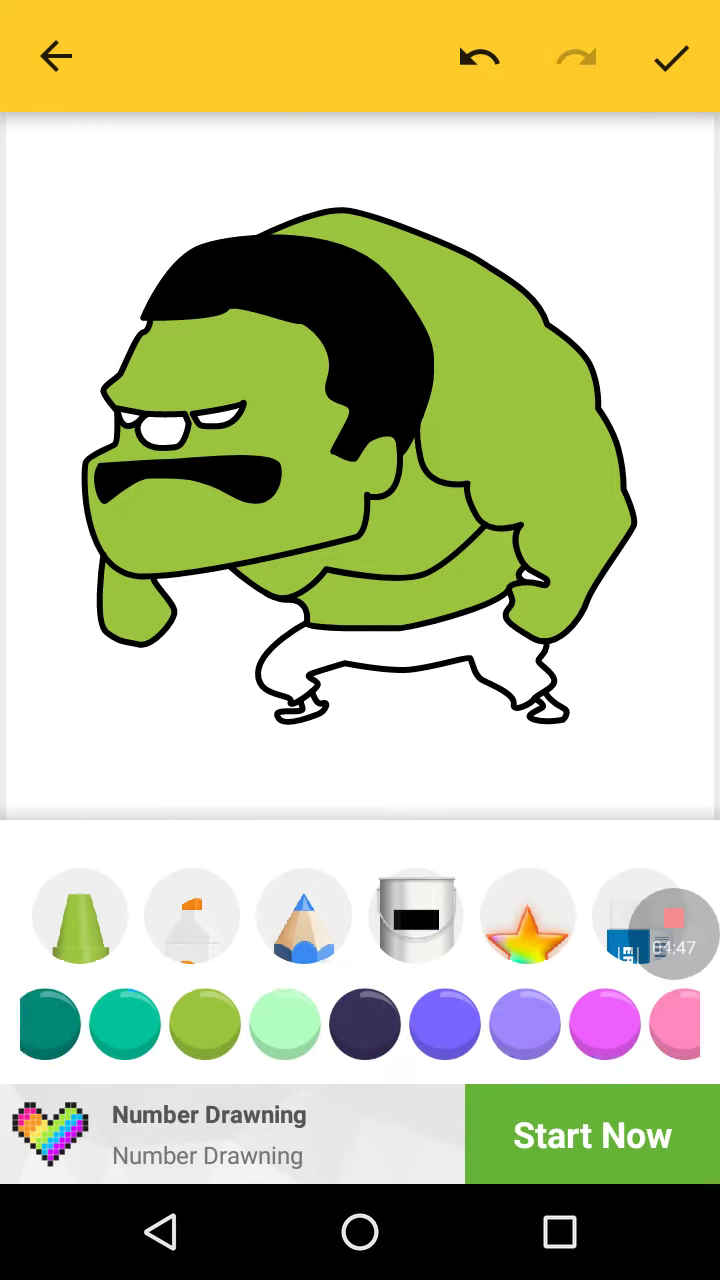
{"action": "scroll", "scroll_direction": "left", "scroll_amount": 3}
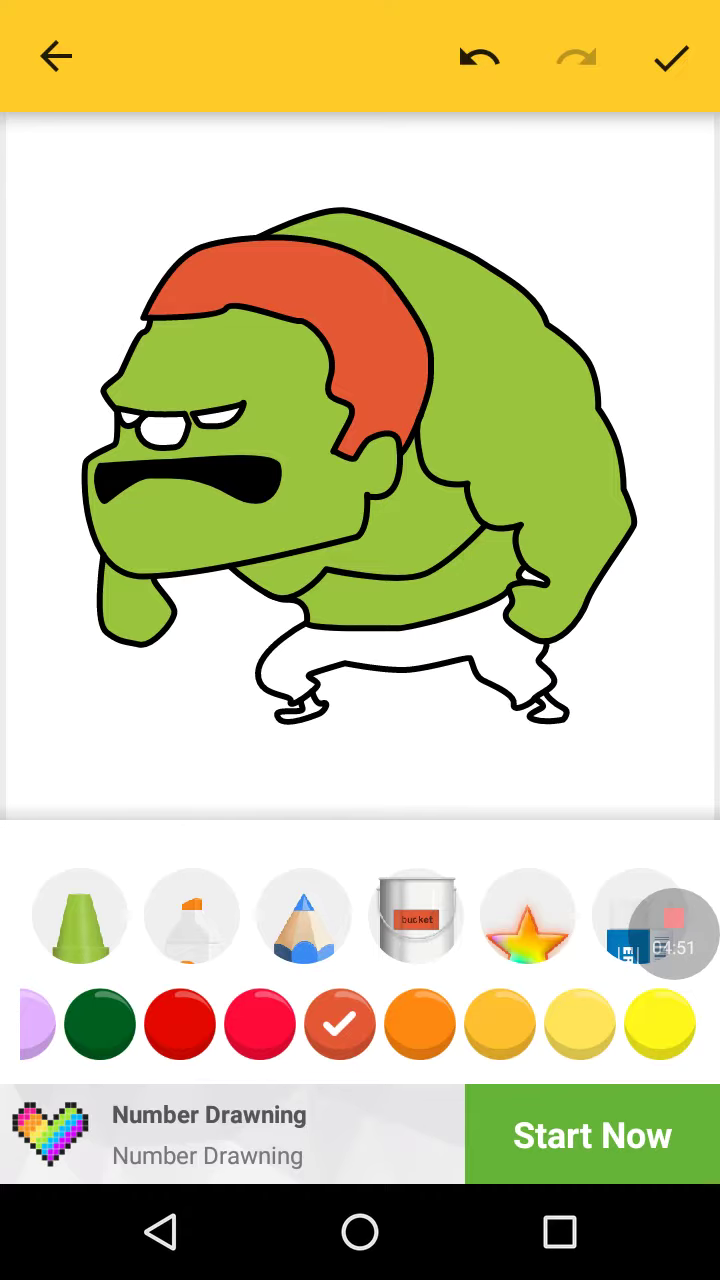
Leave the Hulk coloring page and discard it with Not Save
{"action": "left_click", "coordinate": [56, 56]}
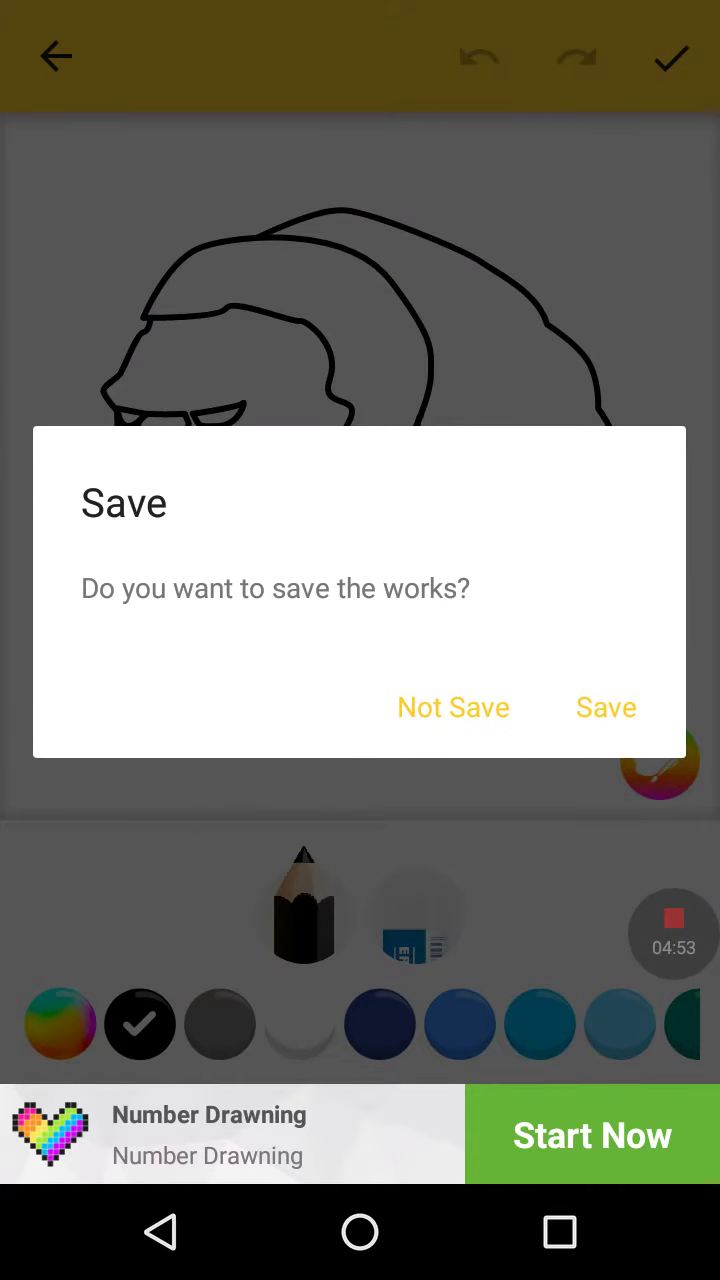
{"action": "left_click", "coordinate": [452, 708]}
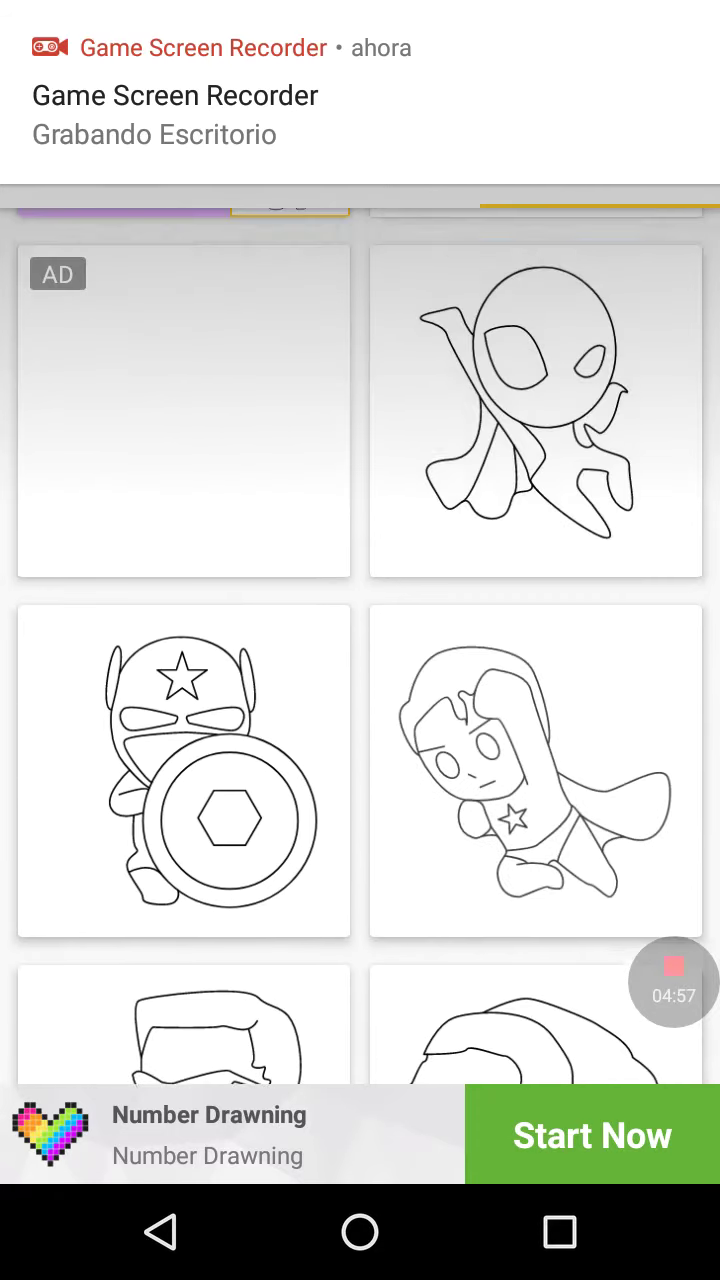
Browse back up through the Hero gallery
{"action": "scroll", "scroll_direction": "up", "scroll_amount": 3}
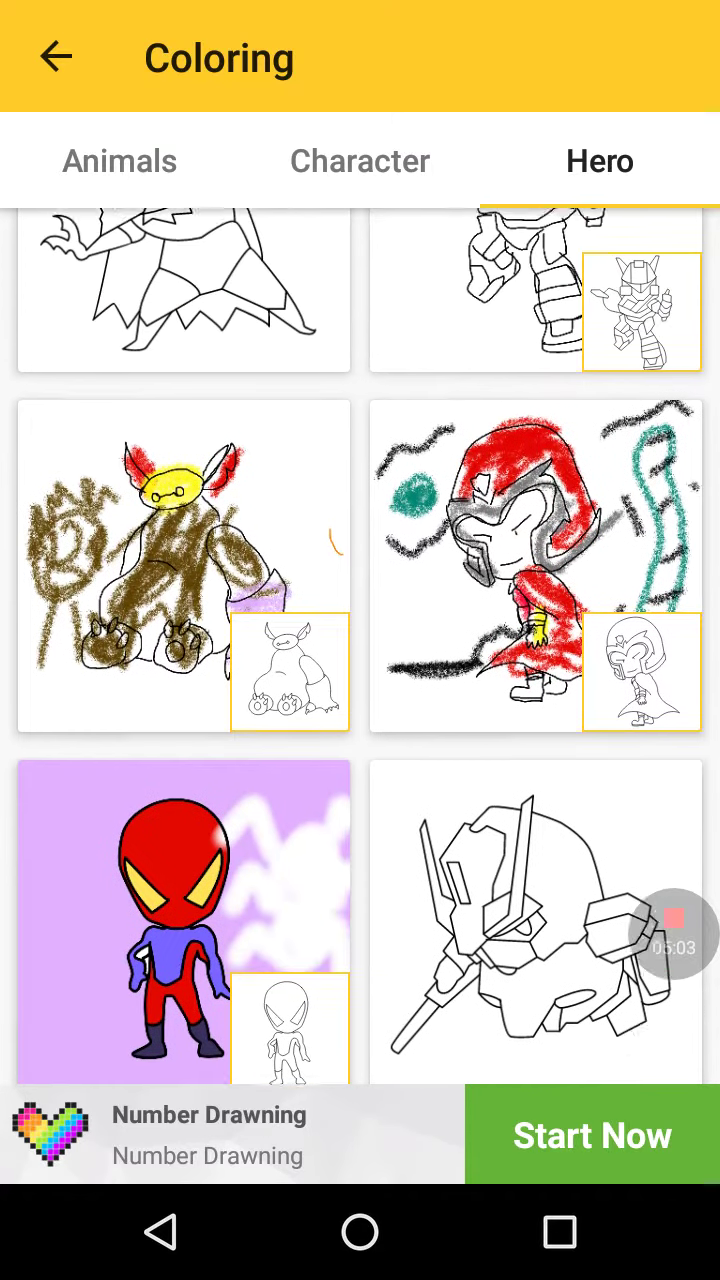
{"action": "scroll", "scroll_direction": "up", "scroll_amount": 3}
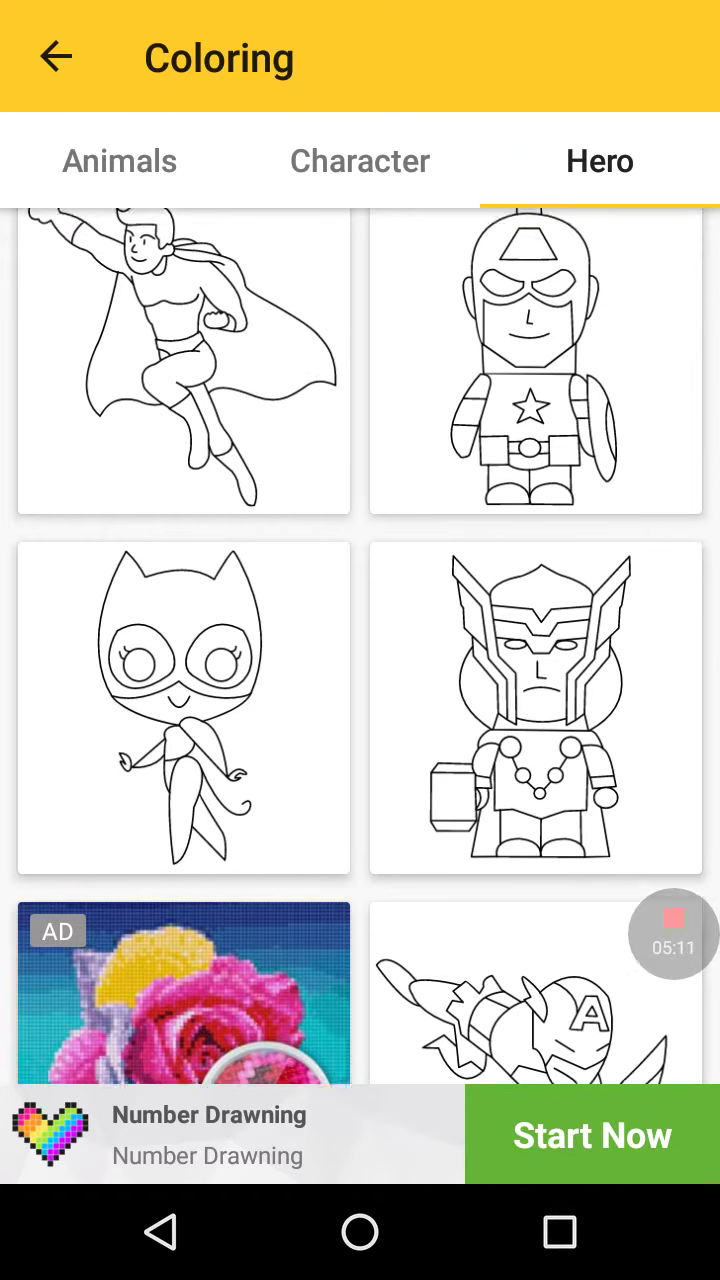
{"action": "scroll", "scroll_direction": "up", "scroll_amount": 3}
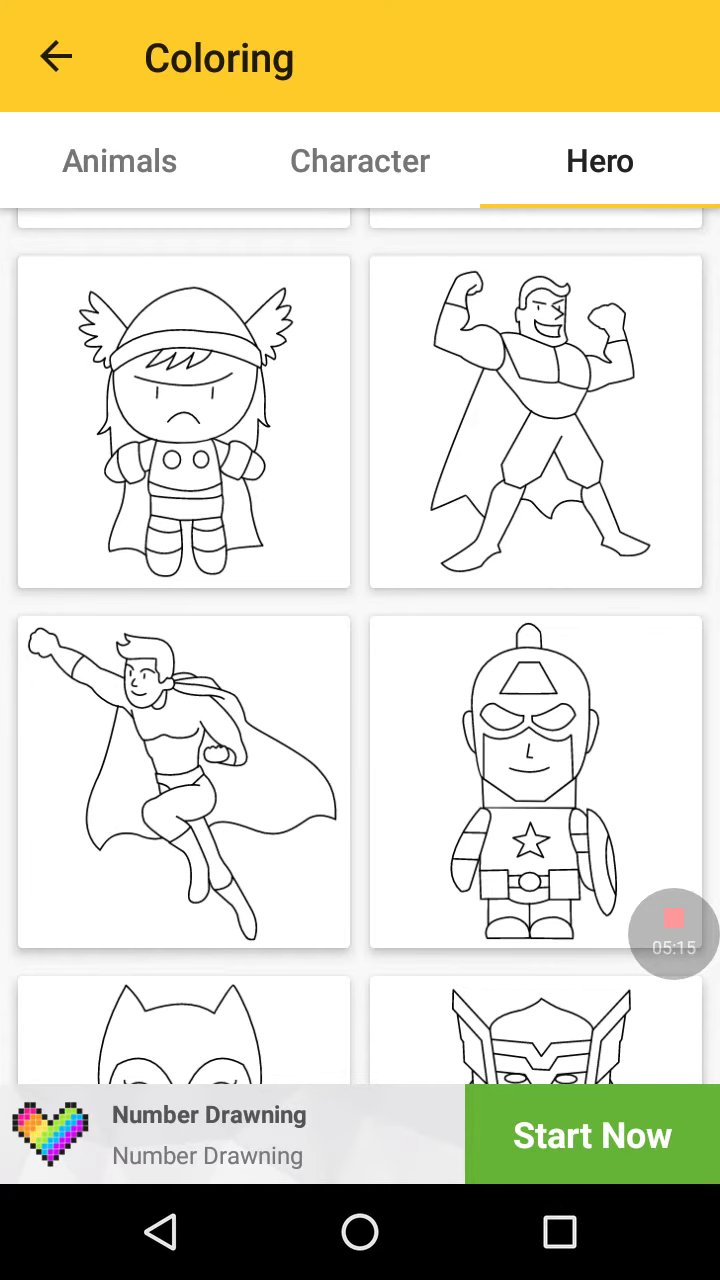
{"action": "scroll", "scroll_direction": "down", "scroll_amount": 3}
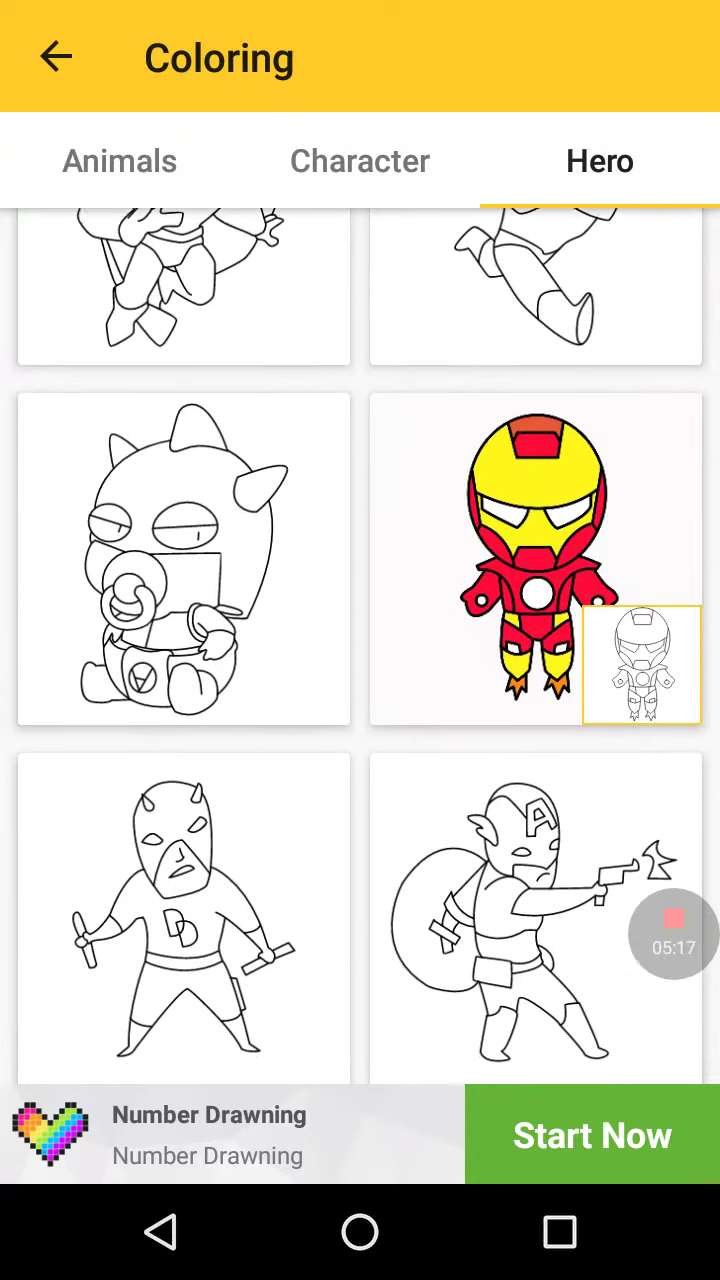
{"action": "scroll", "scroll_direction": "up", "scroll_amount": 3}
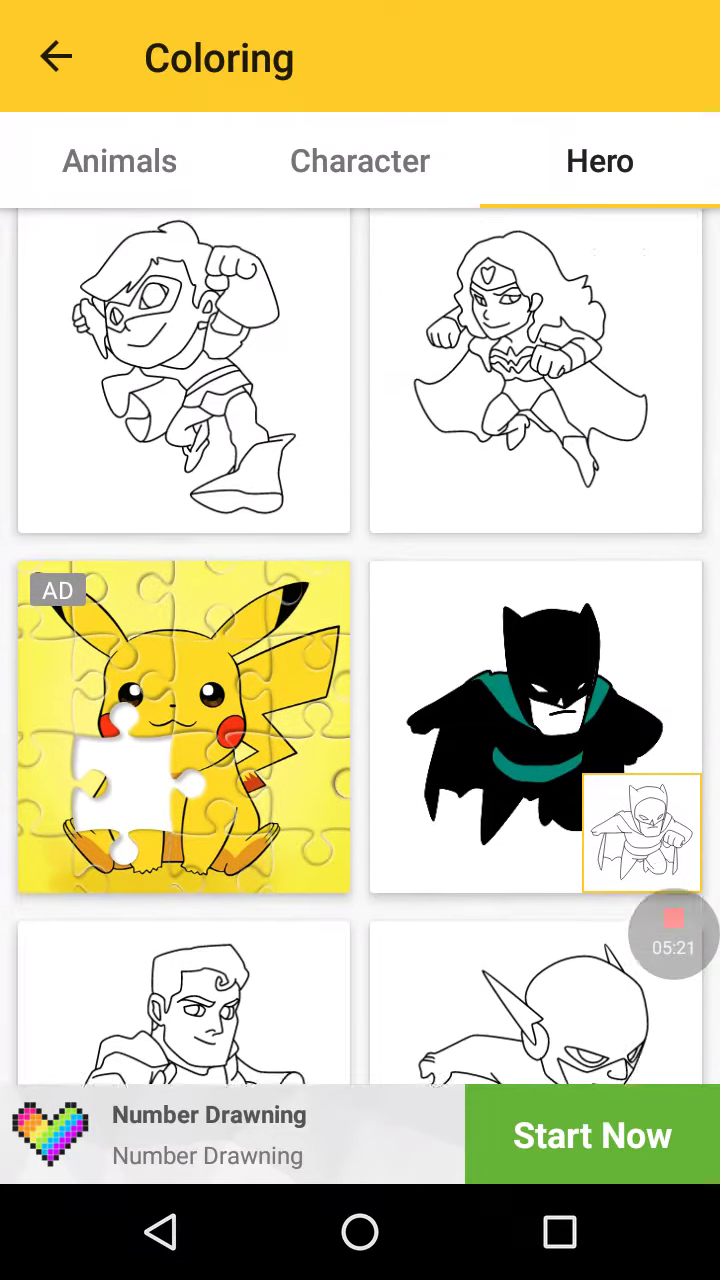
Switch to the Animals coloring pages and scroll toward the Pikachu outline
{"action": "left_click", "coordinate": [120, 160]}
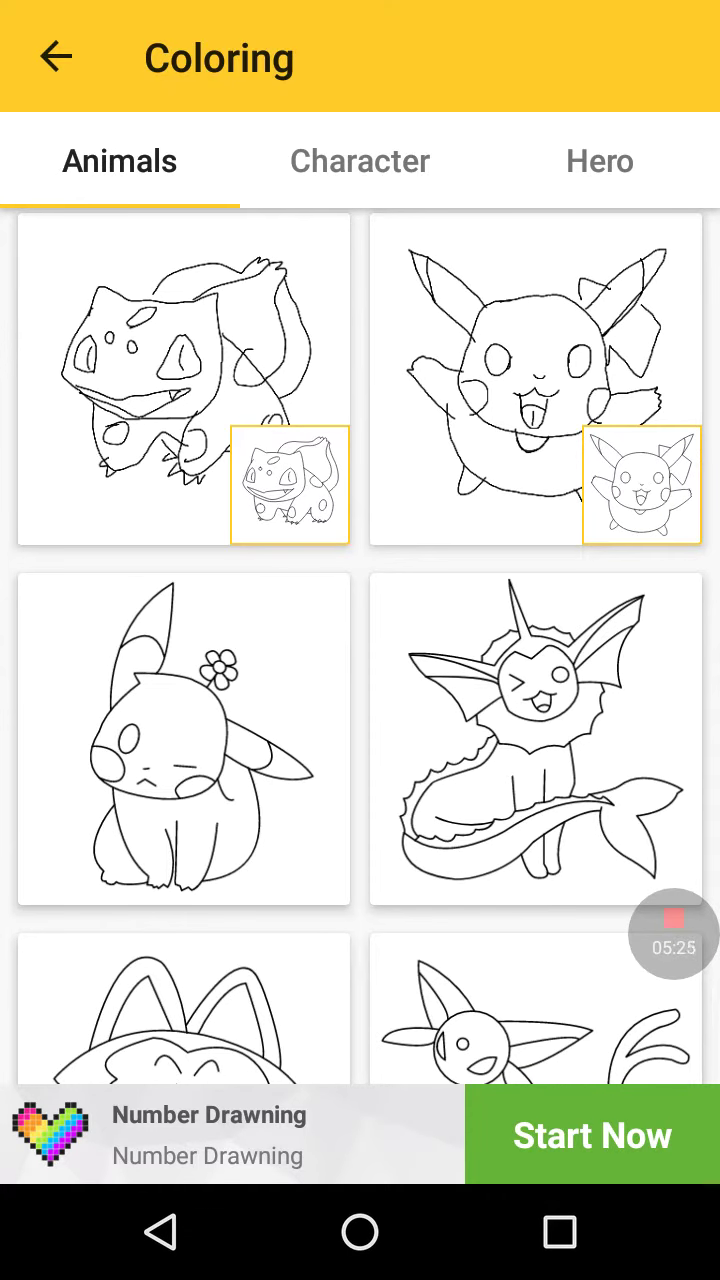
{"action": "scroll", "scroll_direction": "down", "scroll_amount": 3}
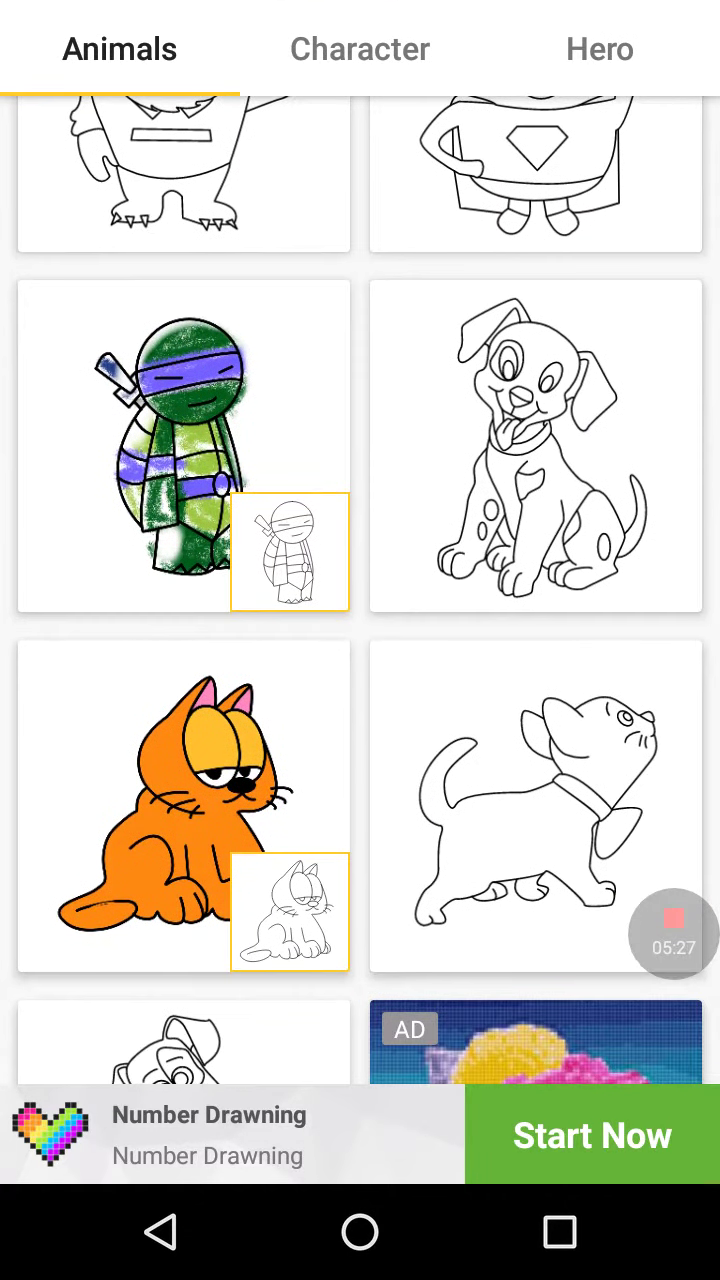
{"action": "scroll", "scroll_direction": "down", "scroll_amount": 3}
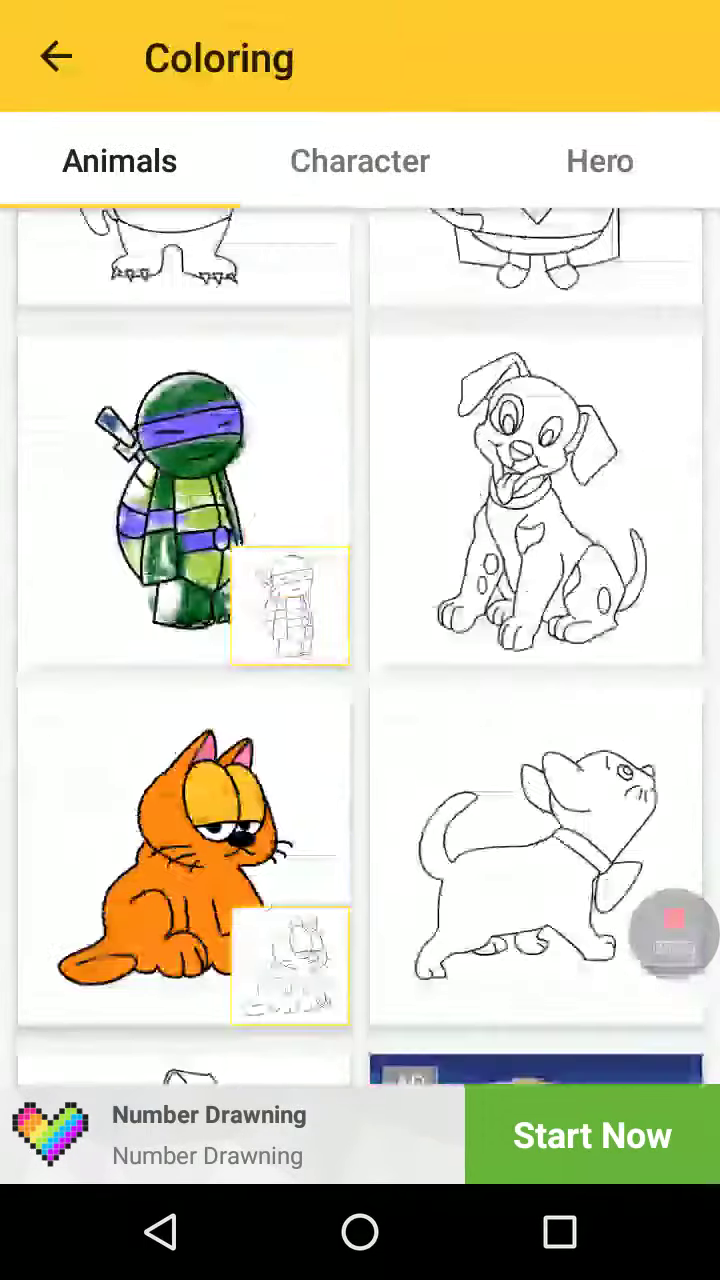
{"action": "scroll", "scroll_direction": "down", "scroll_amount": 3}
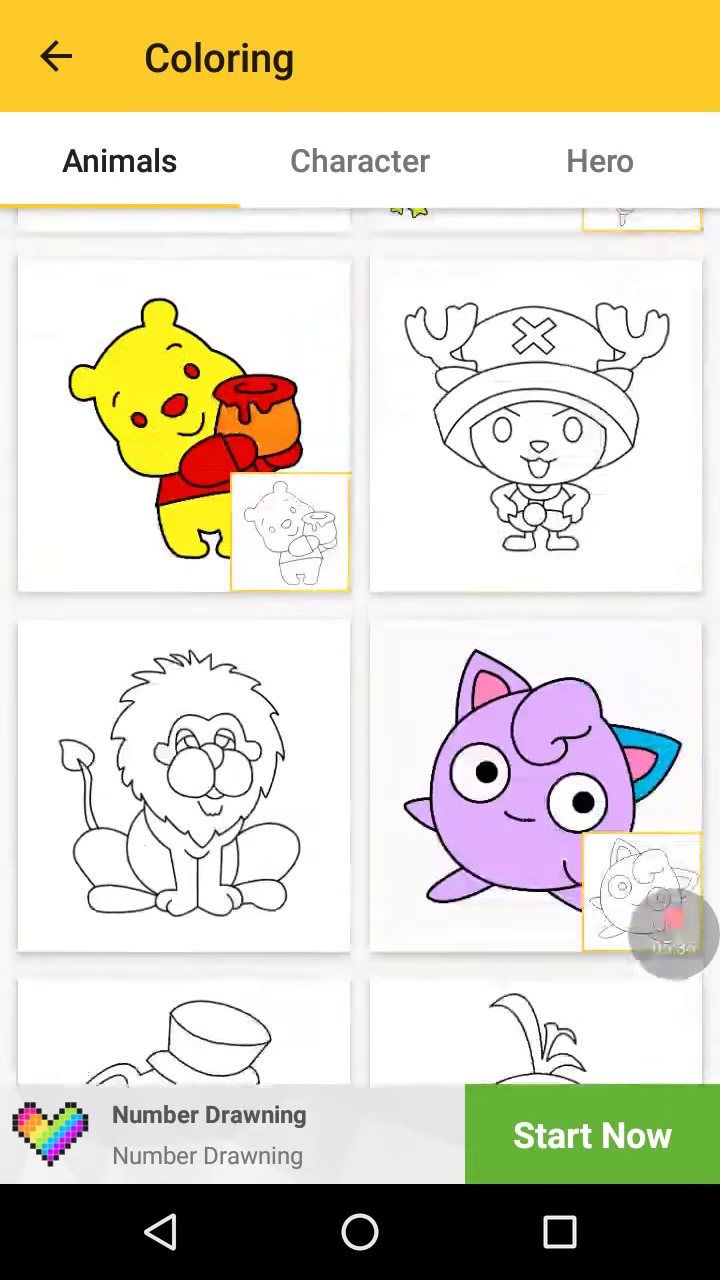
{"action": "scroll", "scroll_direction": "up", "scroll_amount": 3}
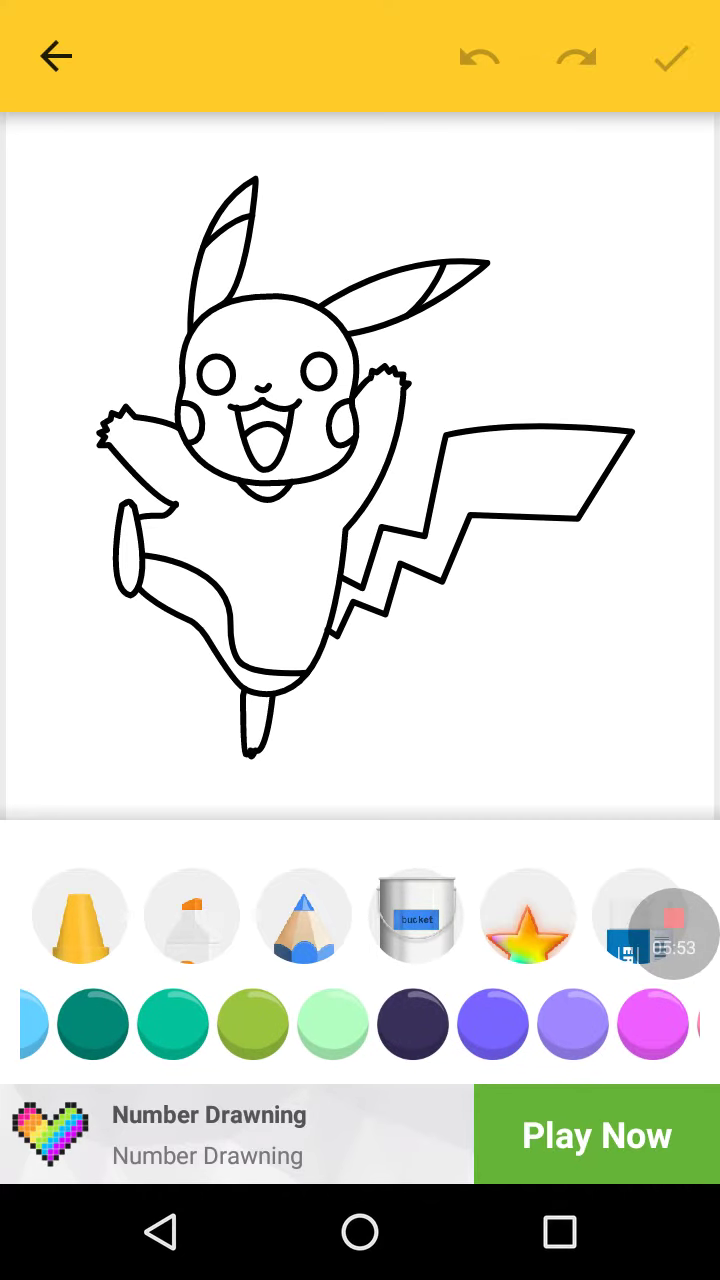
Bucket-fill Pikachu's ears and tail yellow, then its ear tips black
{"action": "scroll", "scroll_direction": "left", "scroll_amount": 3}
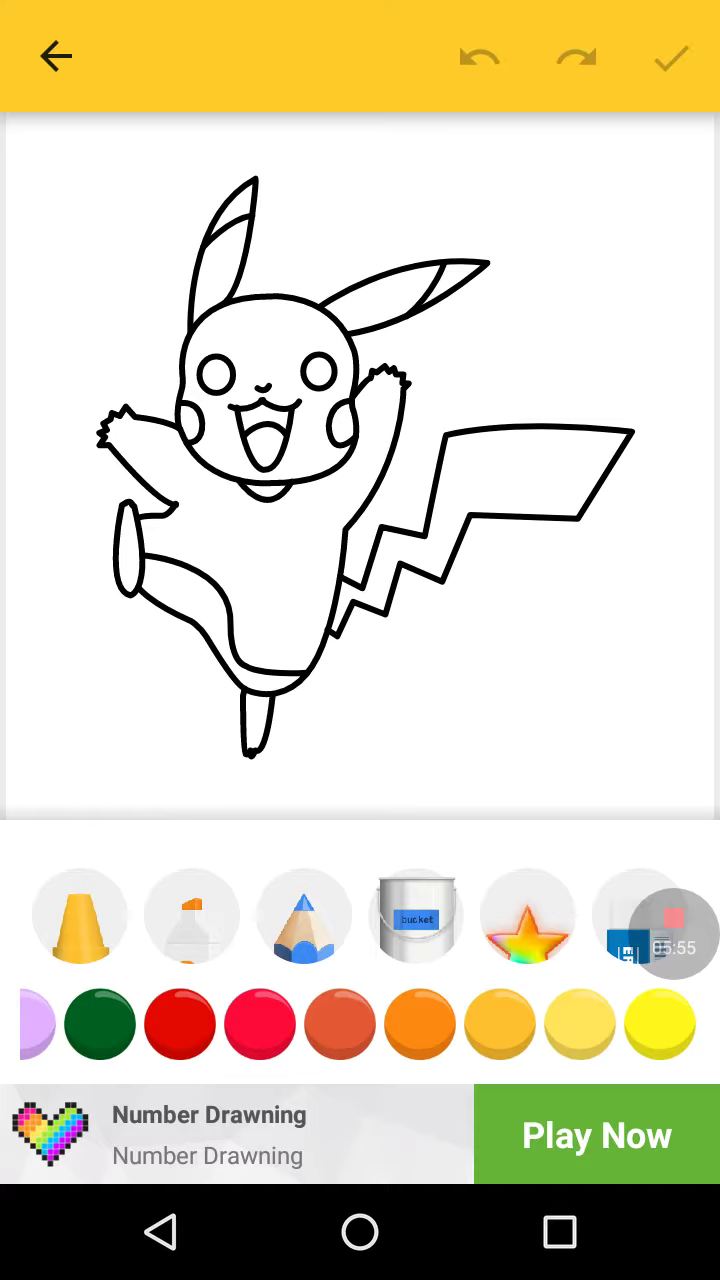
{"action": "left_click", "coordinate": [660, 1024]}
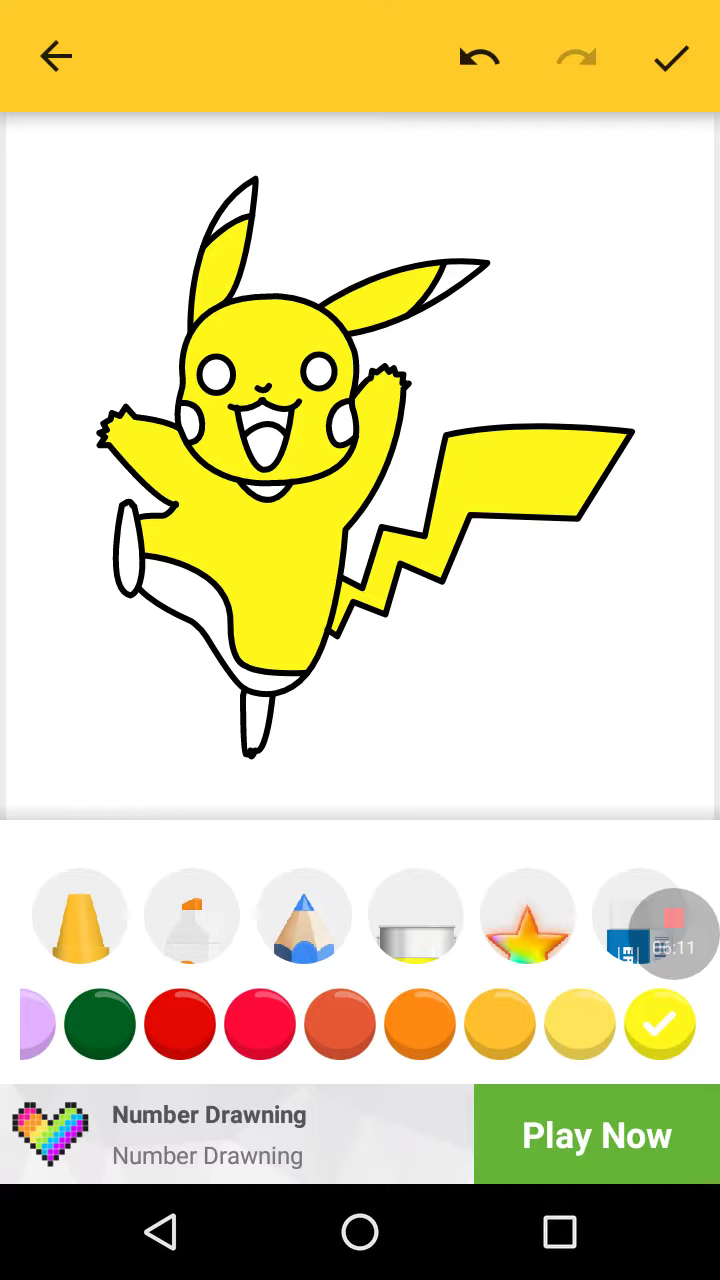
{"action": "scroll", "scroll_direction": "left", "scroll_amount": 3}
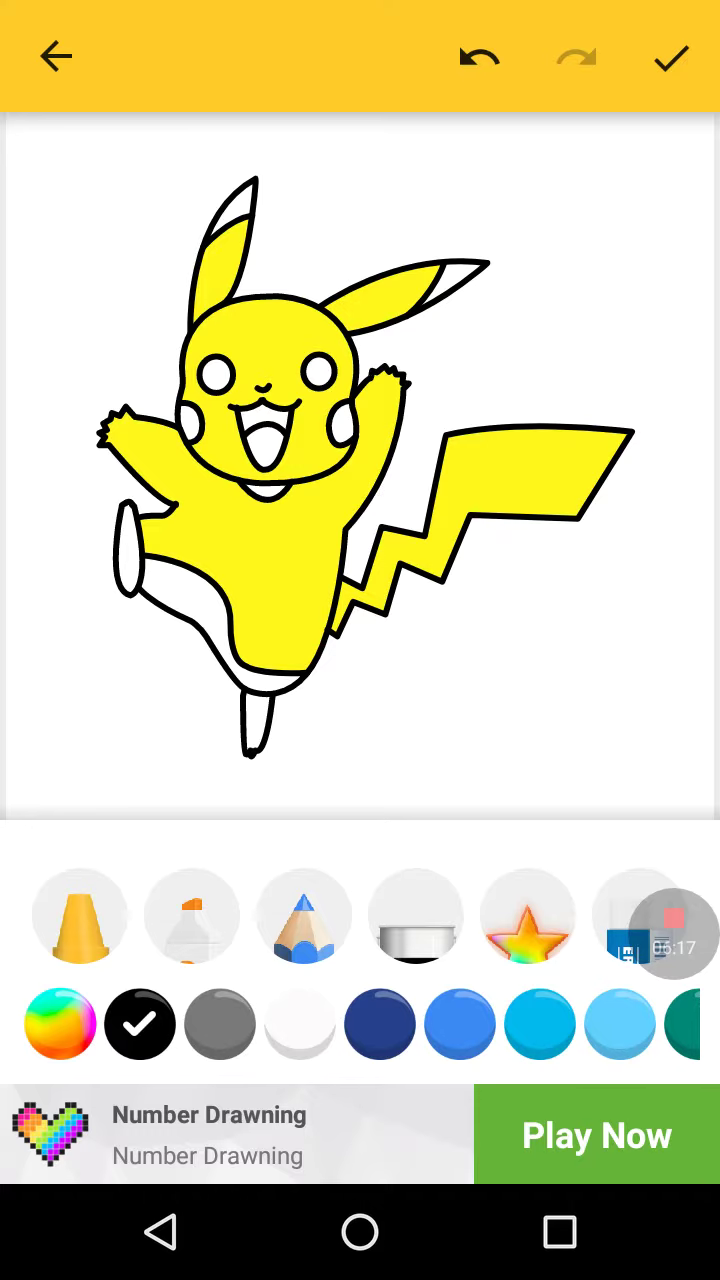
{"action": "left_click", "coordinate": [456, 284]}
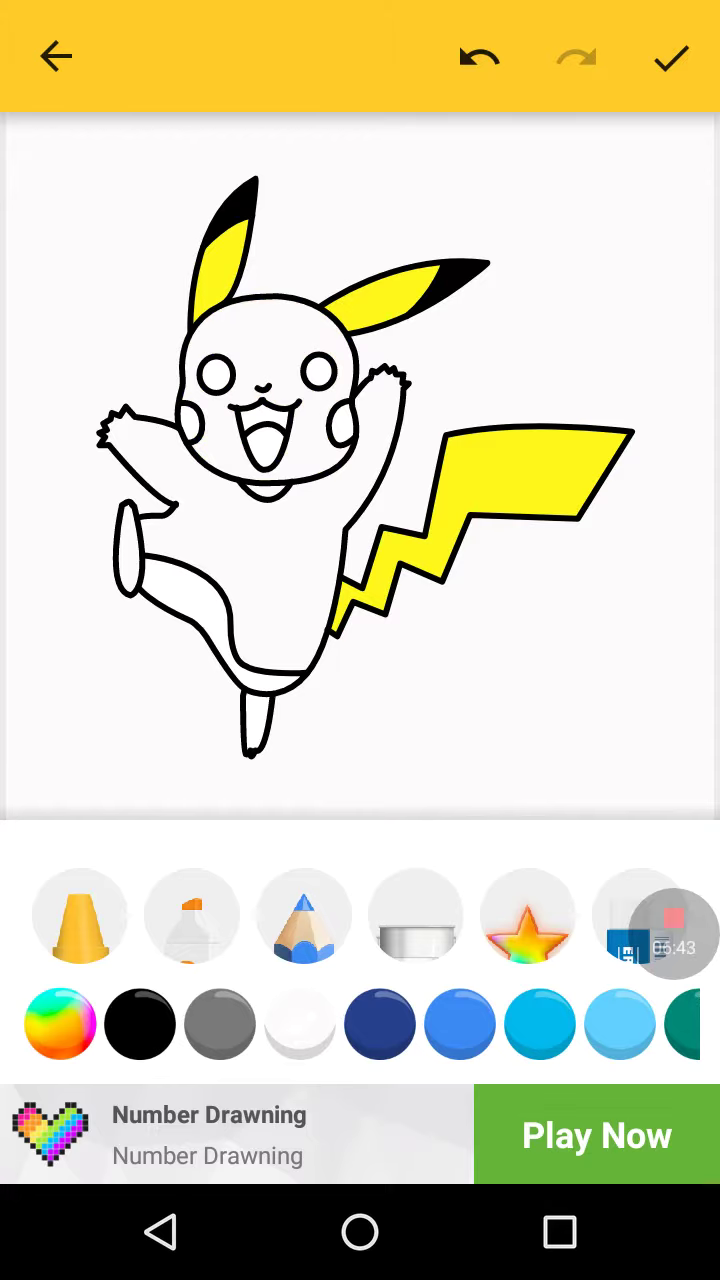
Pick yellow again and bucket-fill Pikachu's body, face and limbs
{"action": "scroll", "scroll_direction": "left", "scroll_amount": 3}
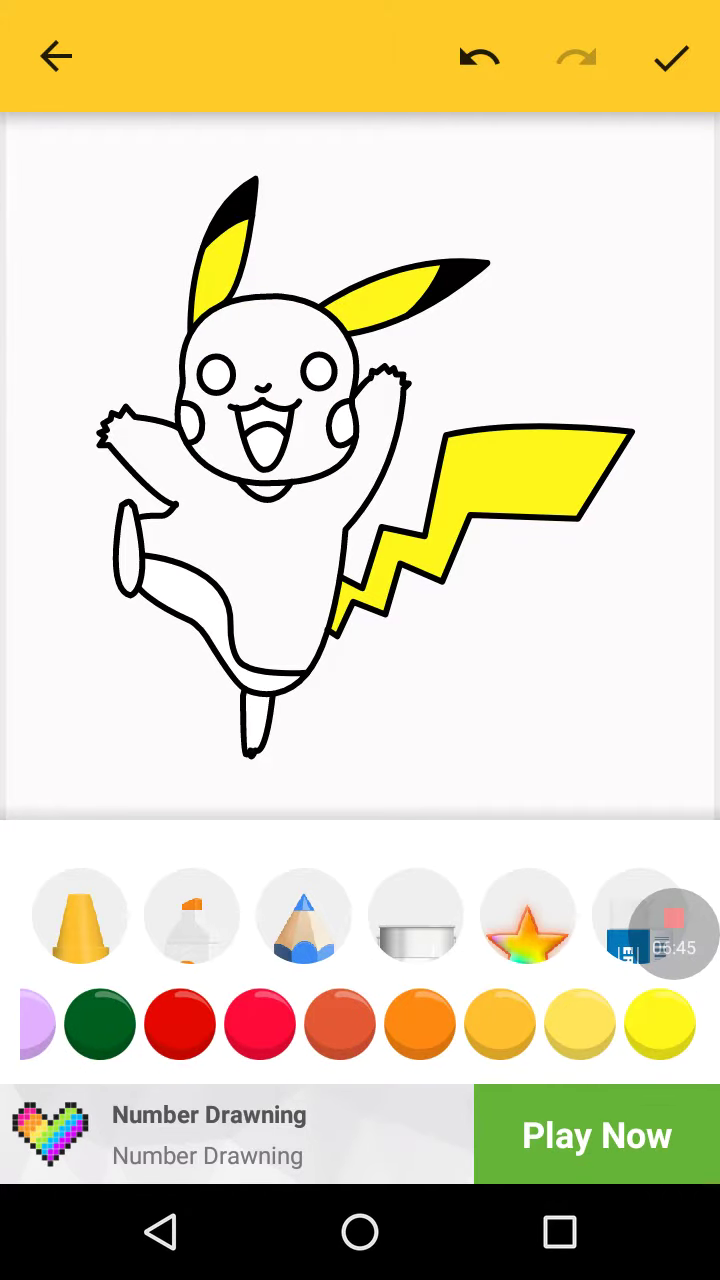
{"action": "left_click", "coordinate": [660, 1024]}
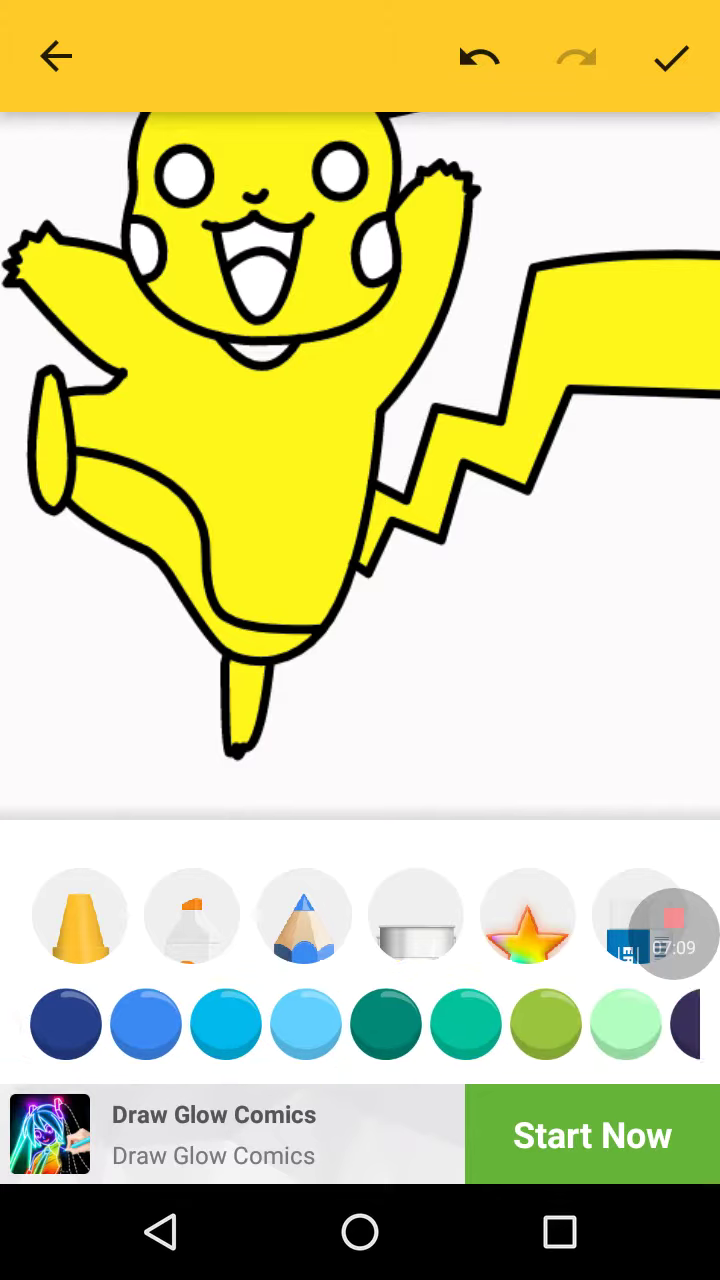
Fill Pikachu's cheeks red, then switch to black and fill both eyes
{"action": "scroll", "scroll_direction": "left", "scroll_amount": 3}
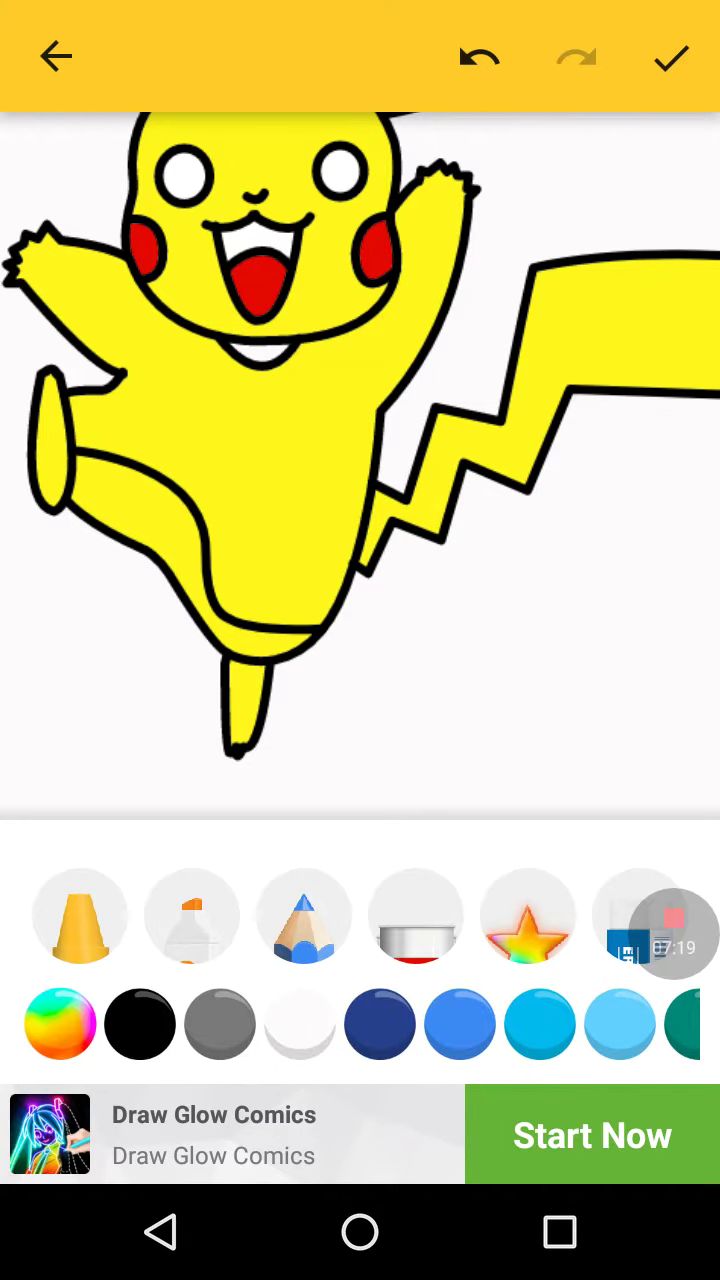
{"action": "left_click", "coordinate": [140, 1024]}
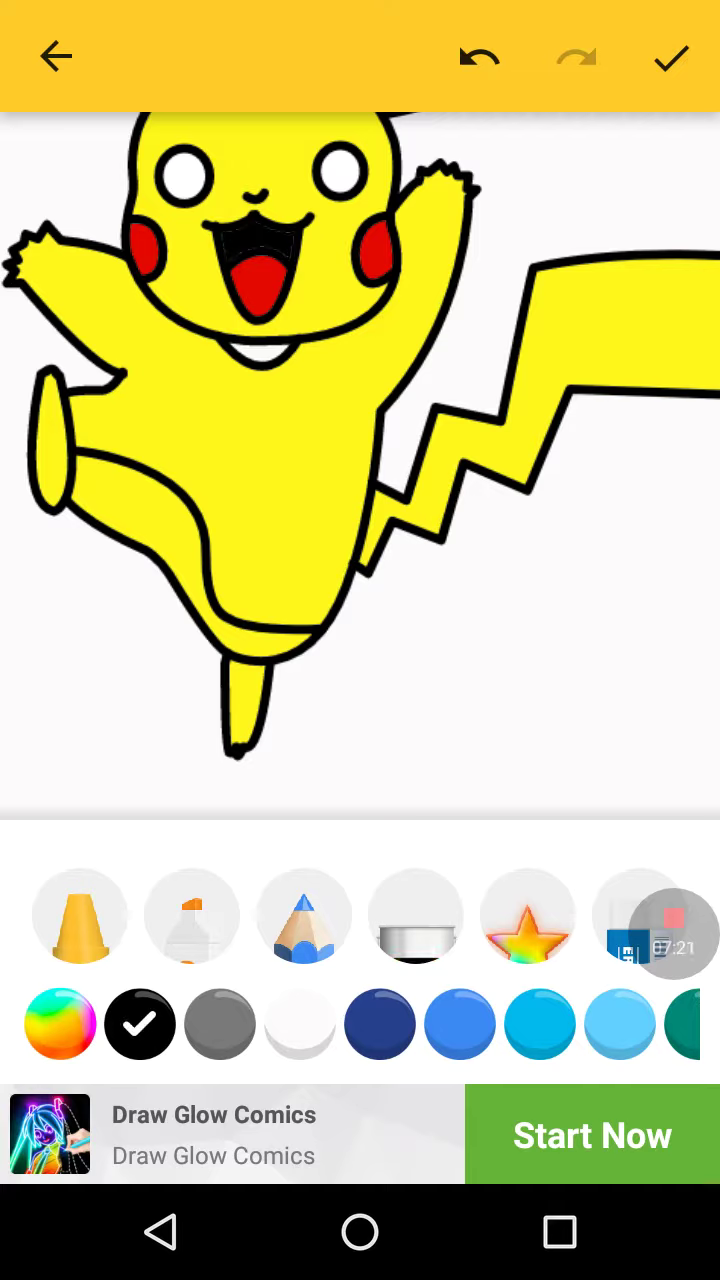
{"action": "left_click", "coordinate": [184, 176]}
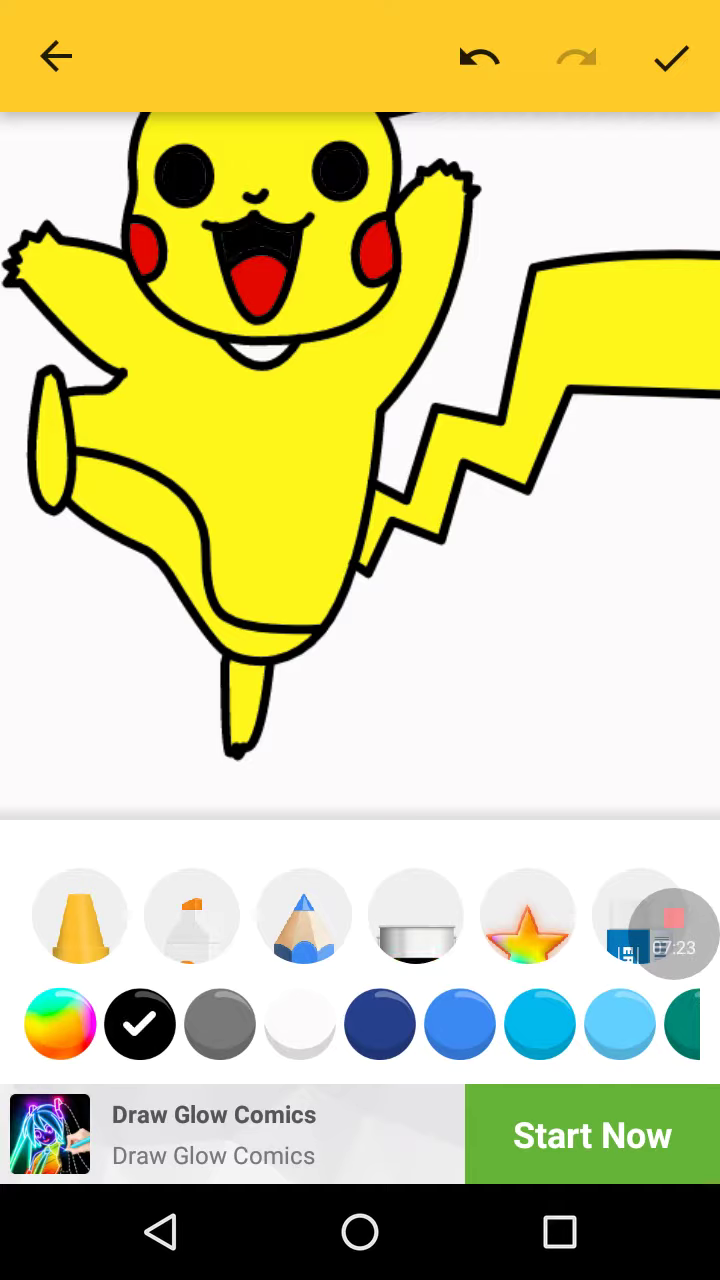
{"action": "scroll", "scroll_direction": "left", "scroll_amount": 3}
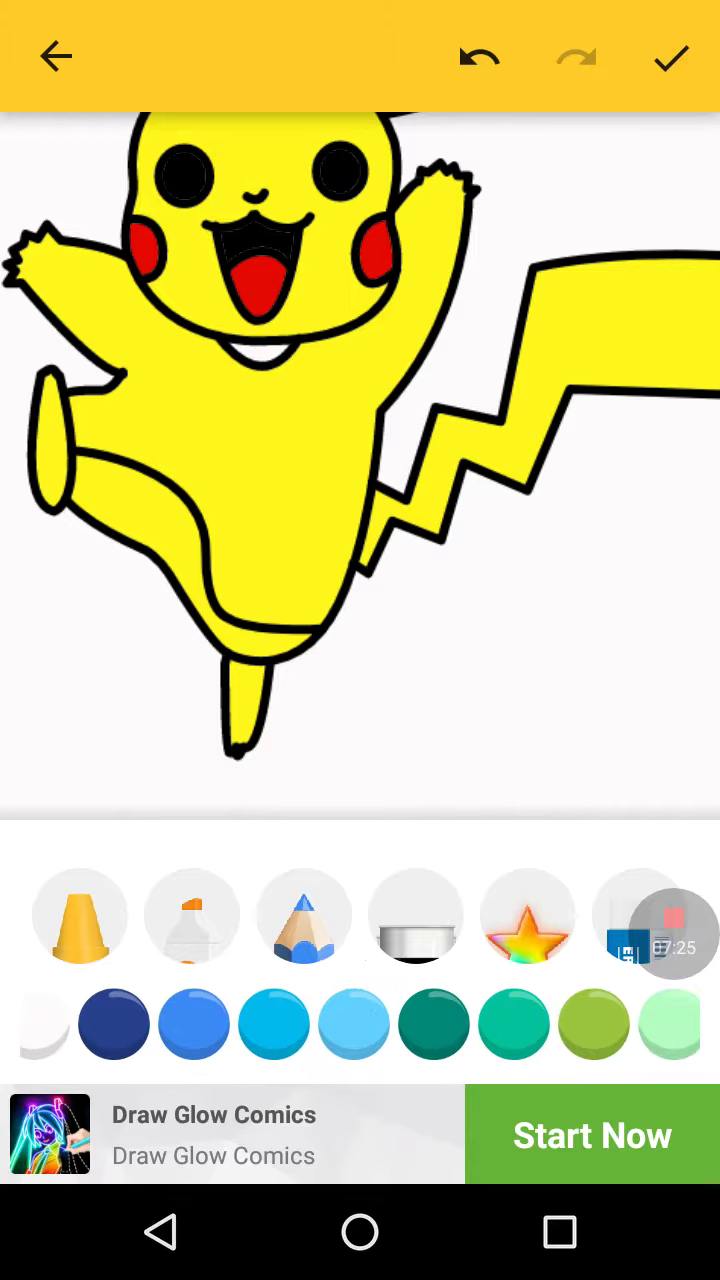
{"action": "scroll", "scroll_direction": "left", "scroll_amount": 3}
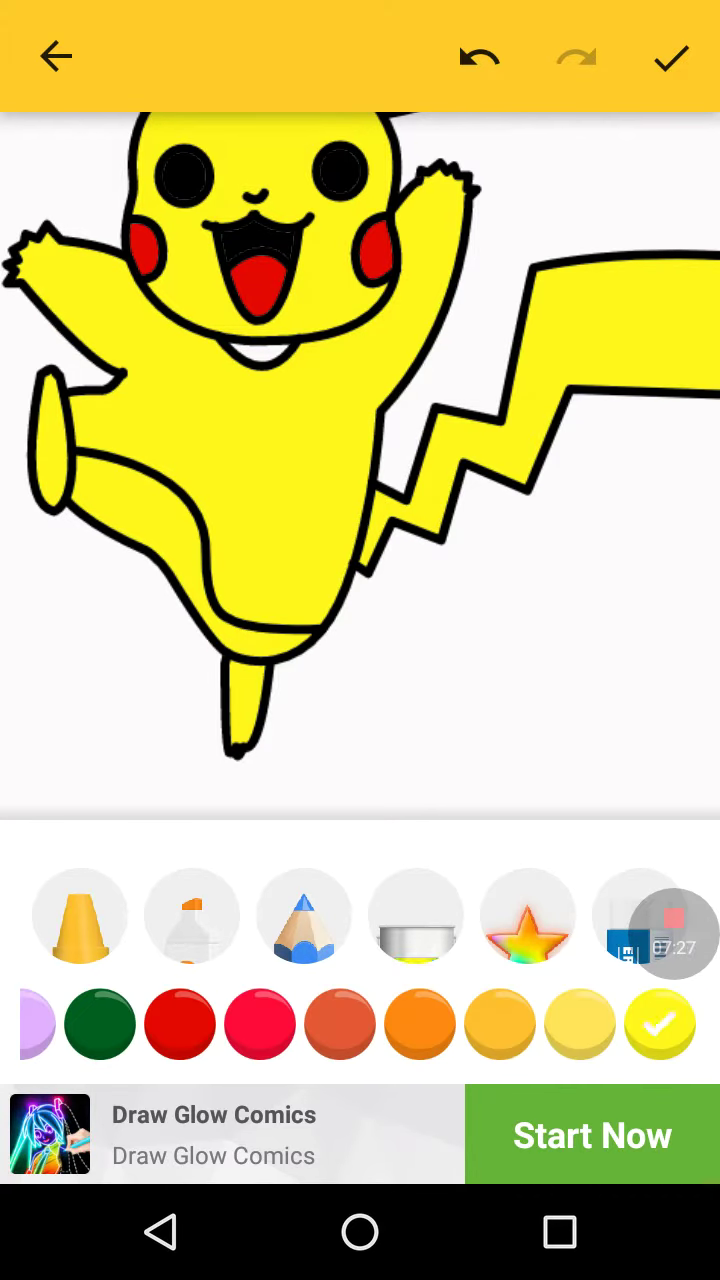